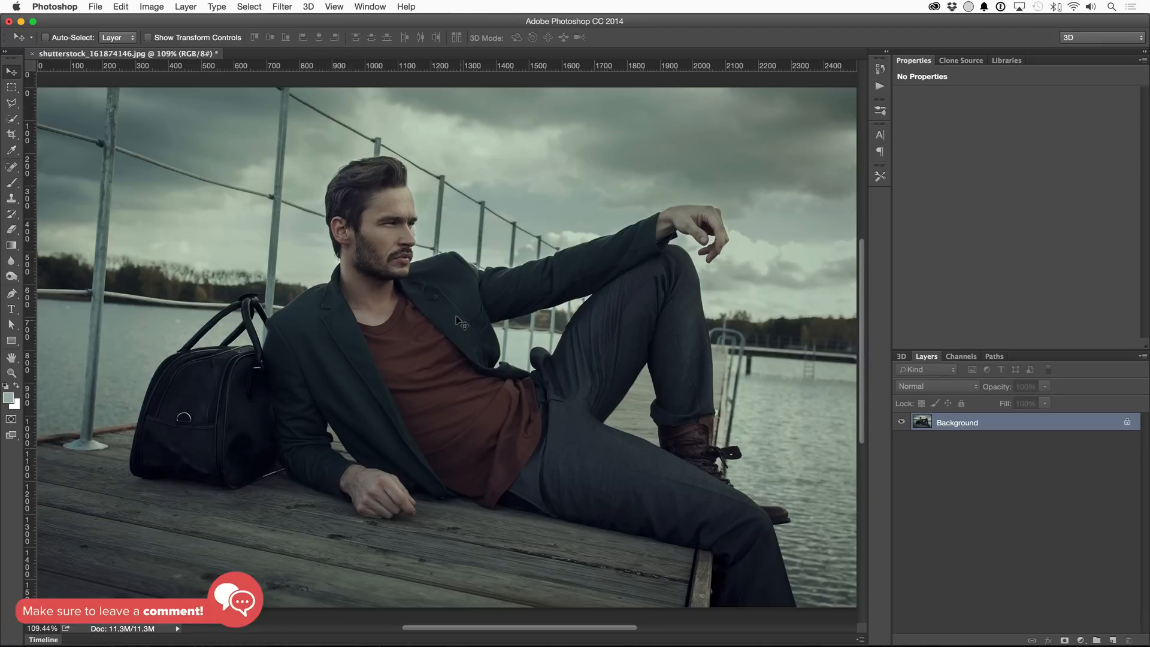
{"action": "mouse_move", "coordinate": [414, 345]}
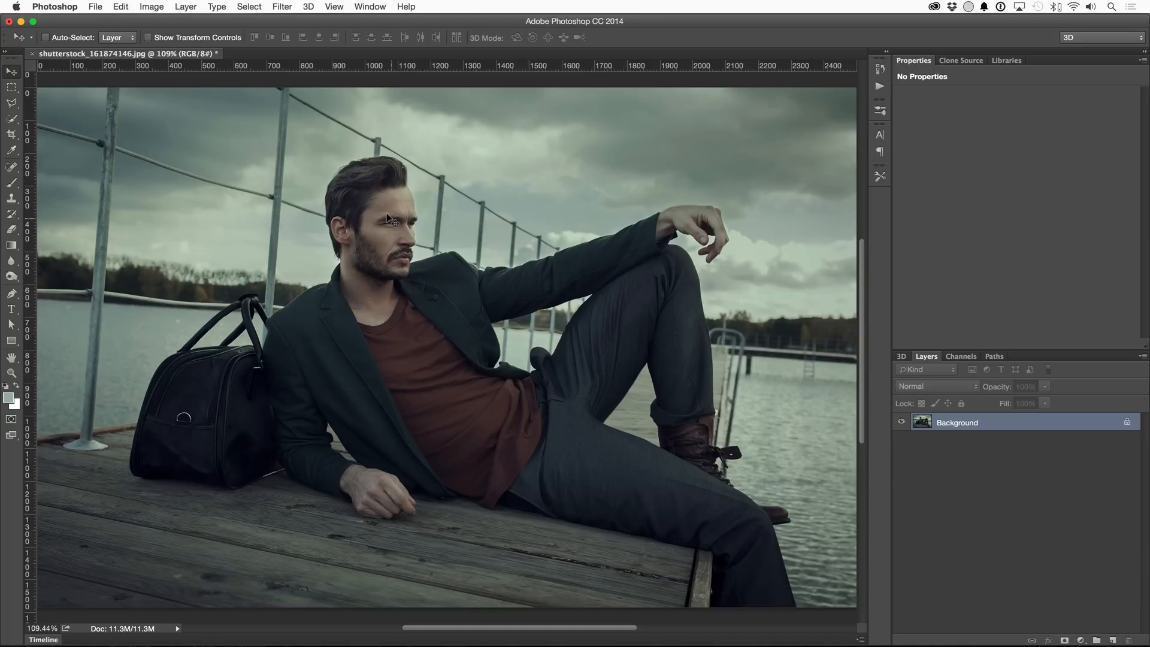
{"action": "mouse_move", "coordinate": [430, 249]}
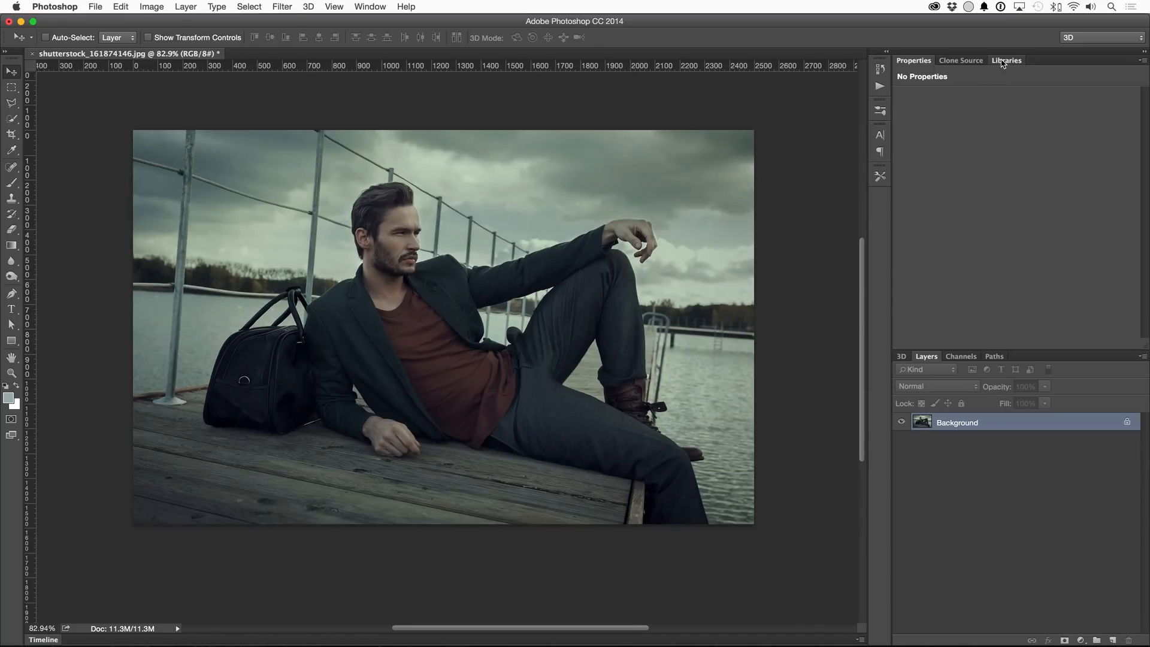
Show the Headless library with the jacket and red t-shirt graphics.
{"action": "left_click", "coordinate": [1006, 60]}
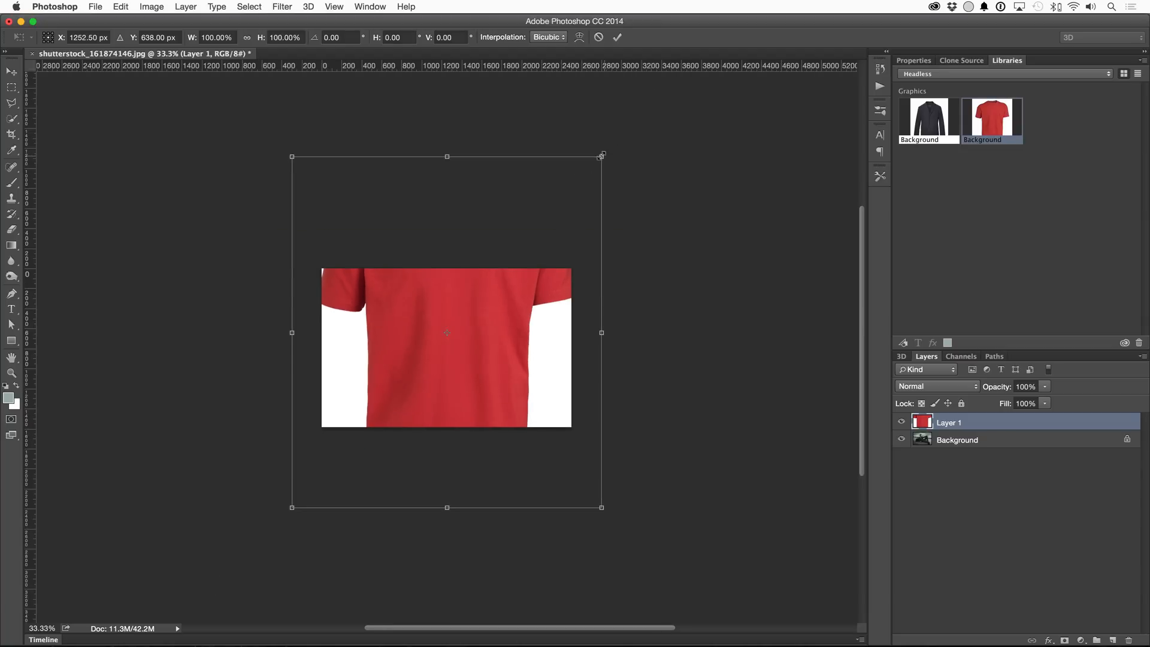
Place the red t-shirt graphic on the canvas and quick-select the shirt without its white backdrop.
{"action": "left_click_drag", "start_coordinate": [602, 156], "coordinate": [513, 267]}
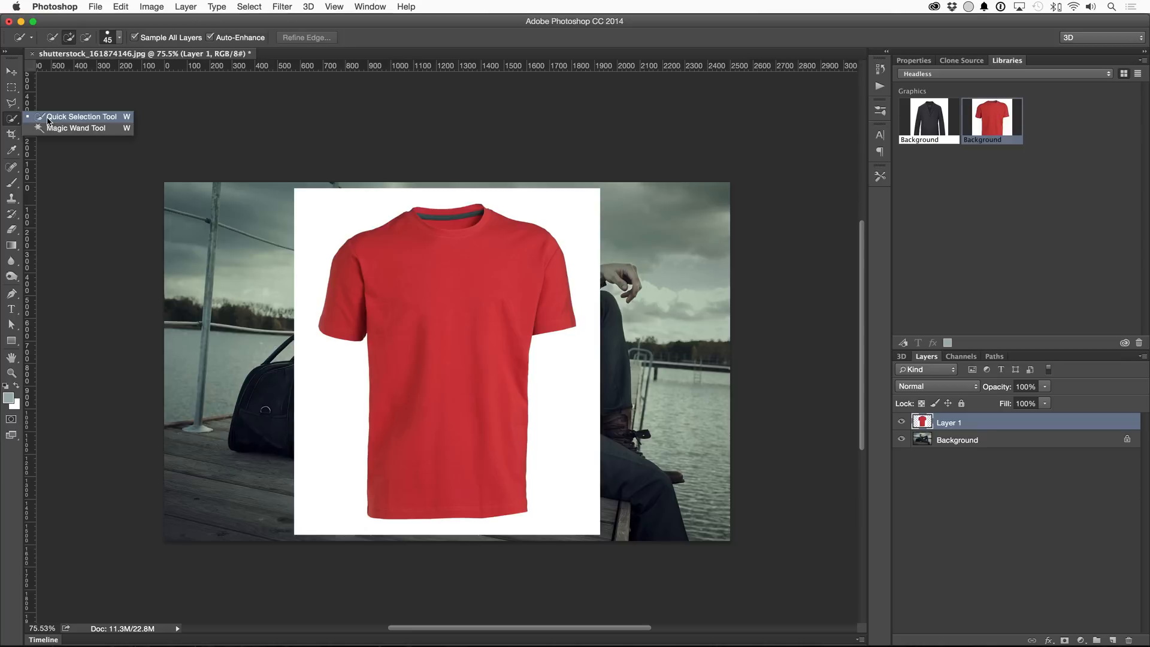
{"action": "left_click", "coordinate": [409, 338]}
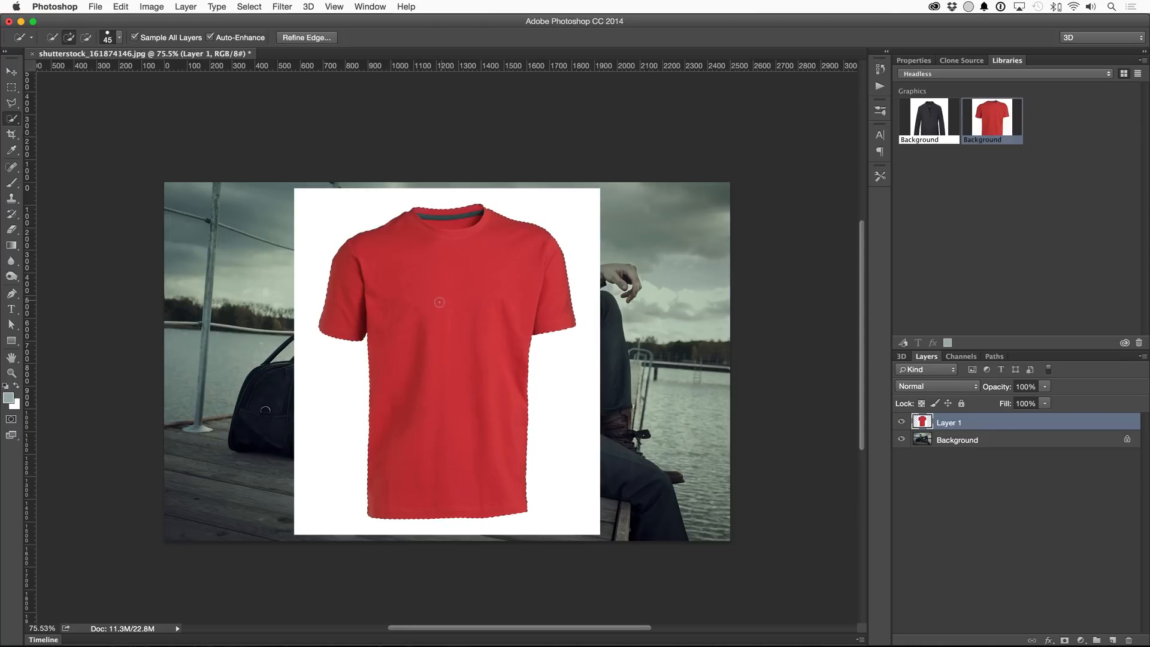
{"action": "left_click", "coordinate": [249, 6]}
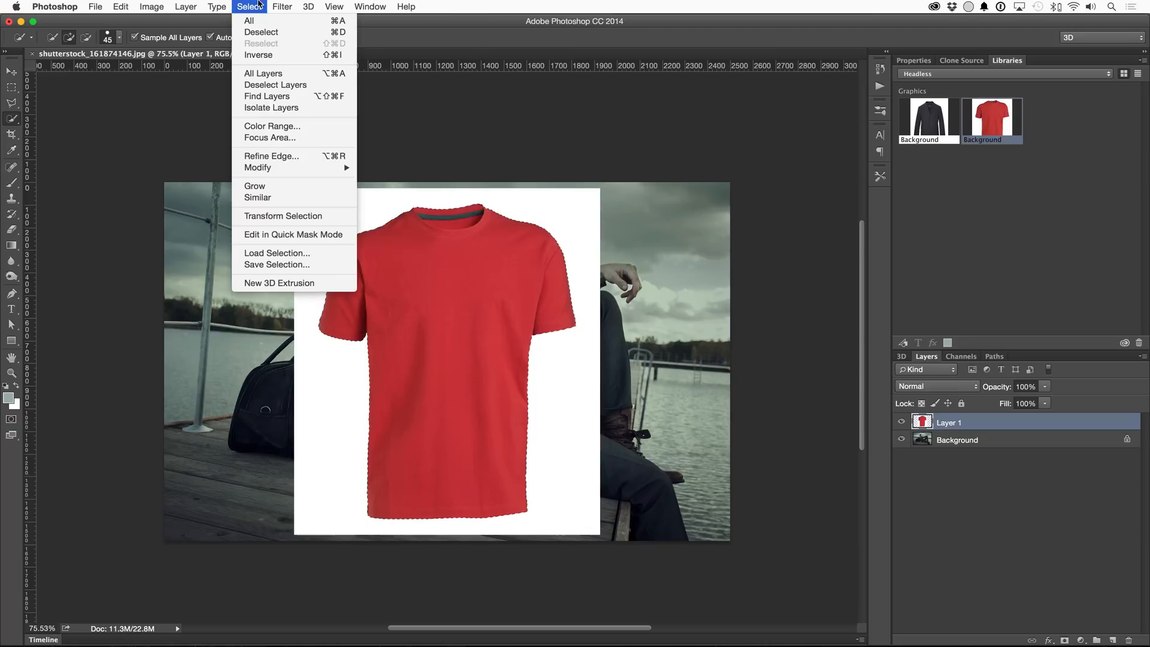
{"action": "mouse_move", "coordinate": [258, 167]}
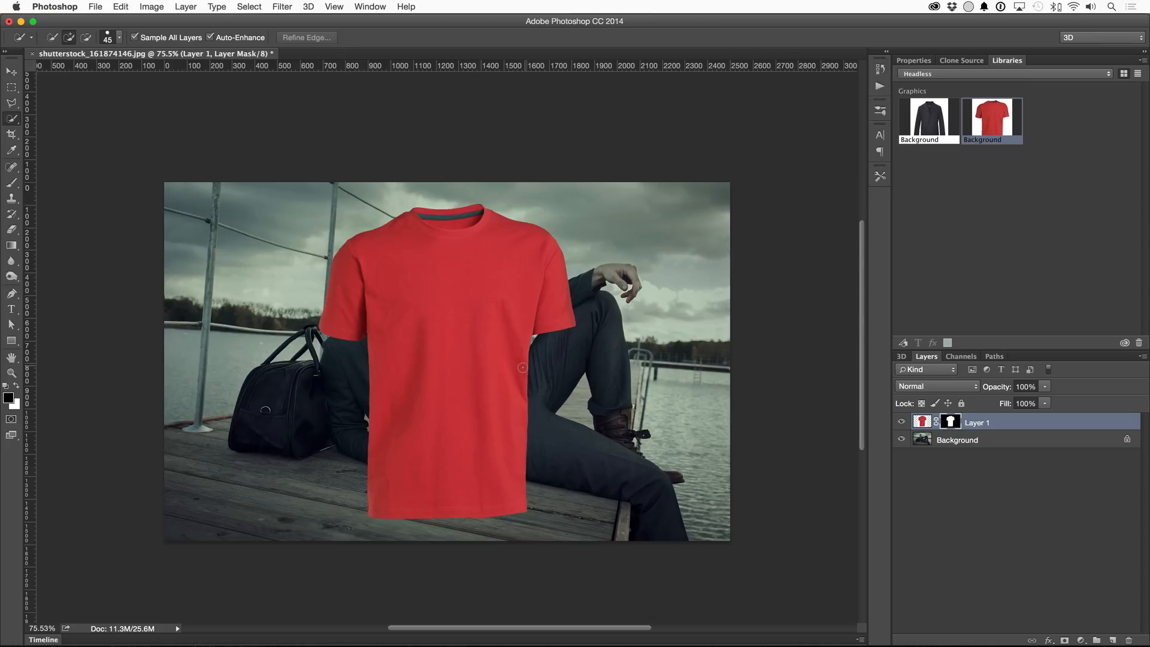
Mask out the backdrop, scale the shirt to about 80% at 70% opacity and lay it over the chest.
{"action": "right_click", "coordinate": [976, 422]}
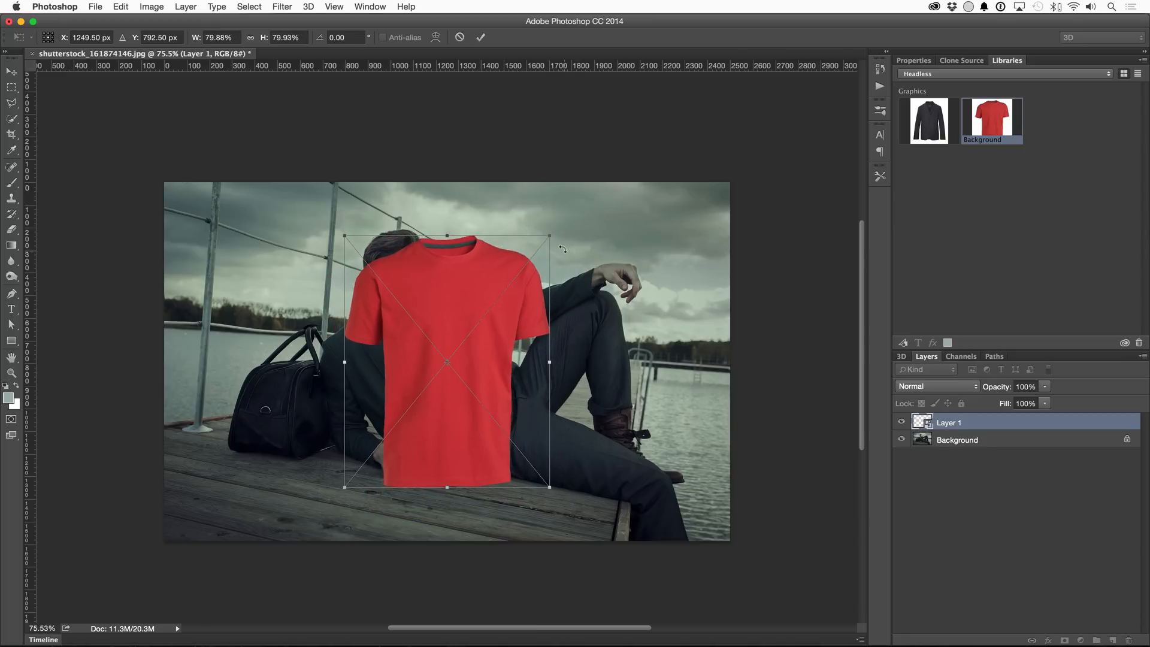
{"action": "left_click_drag", "start_coordinate": [562, 248], "coordinate": [507, 188]}
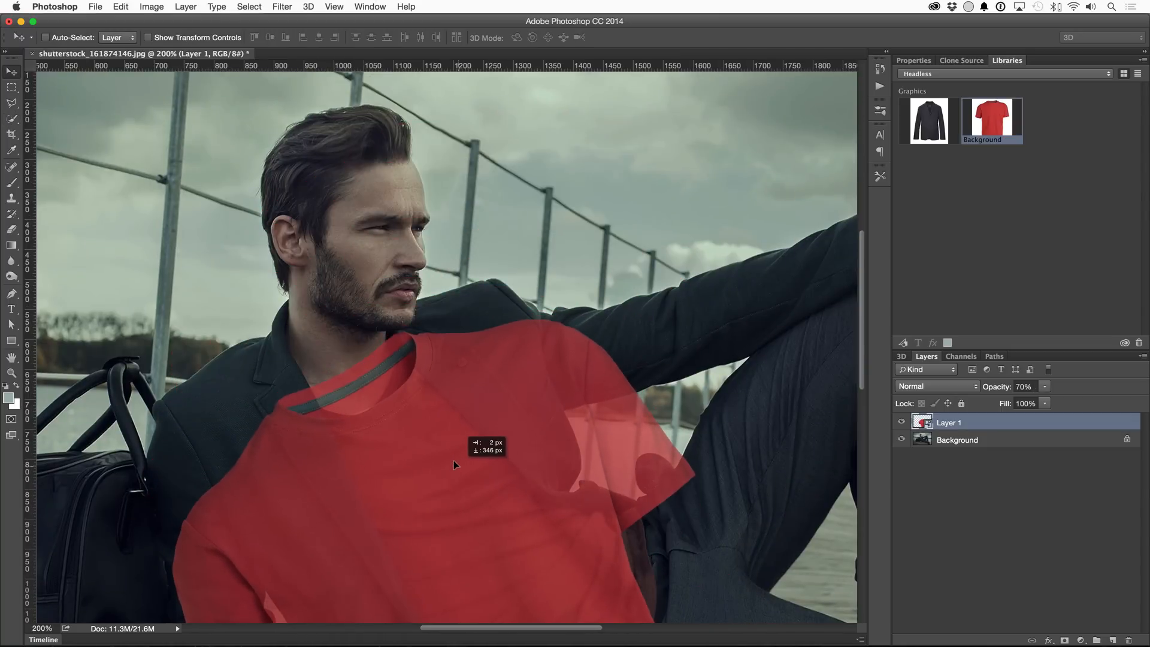
{"action": "left_click_drag", "start_coordinate": [455, 466], "coordinate": [443, 447]}
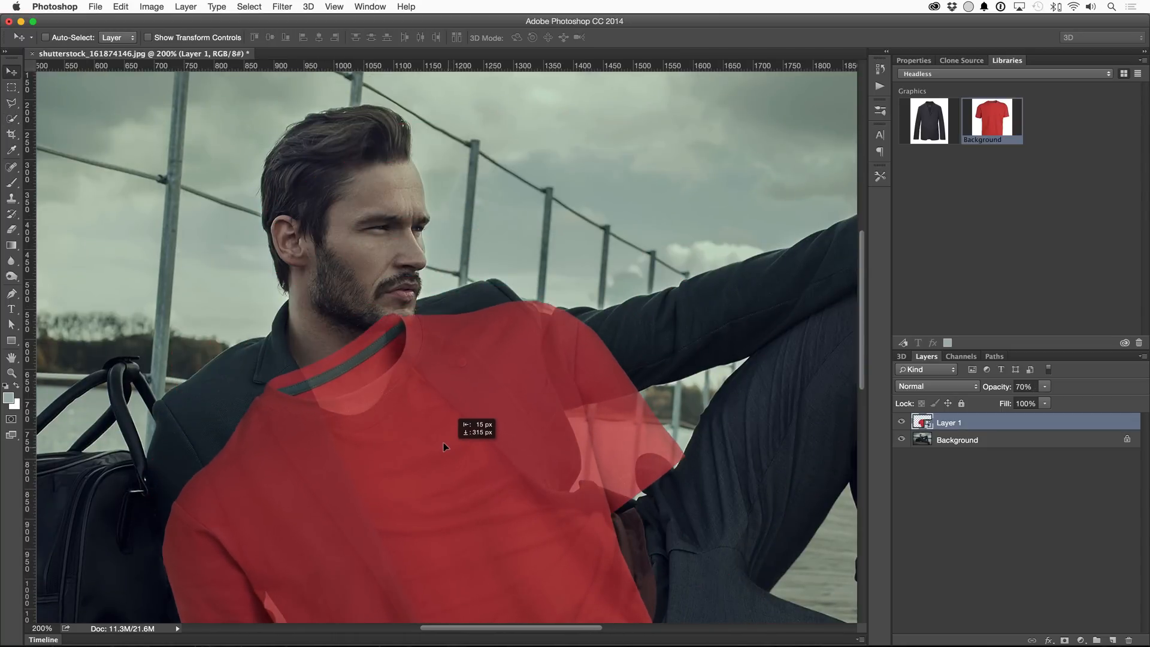
{"action": "left_click_drag", "start_coordinate": [443, 447], "coordinate": [447, 452]}
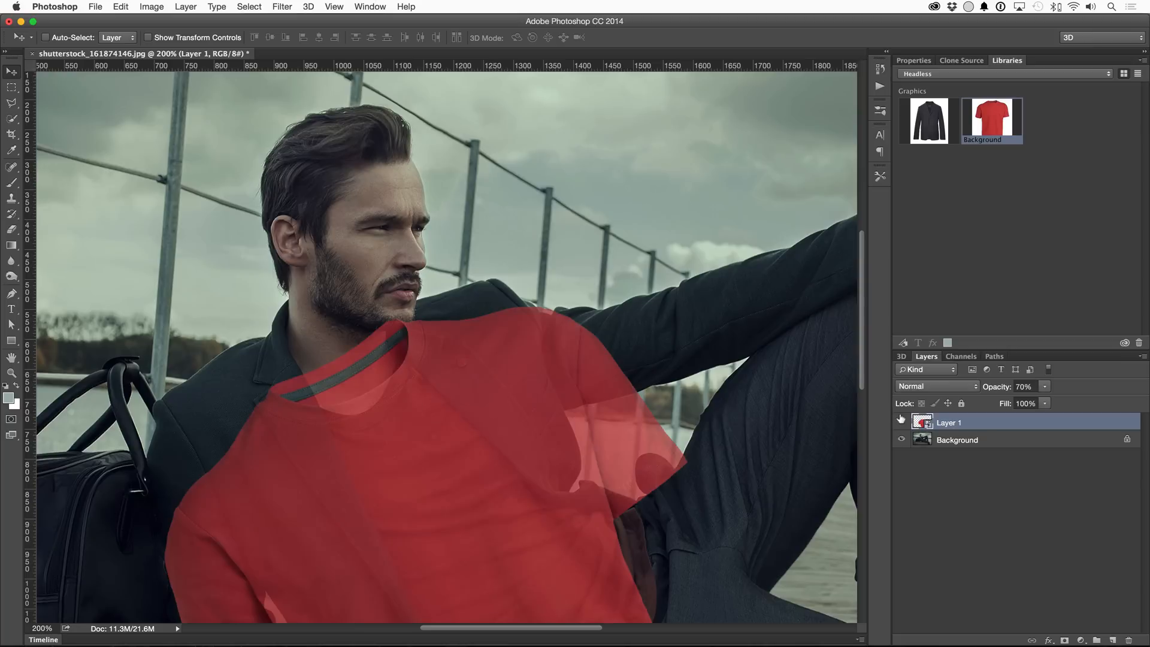
{"action": "mouse_move", "coordinate": [426, 403]}
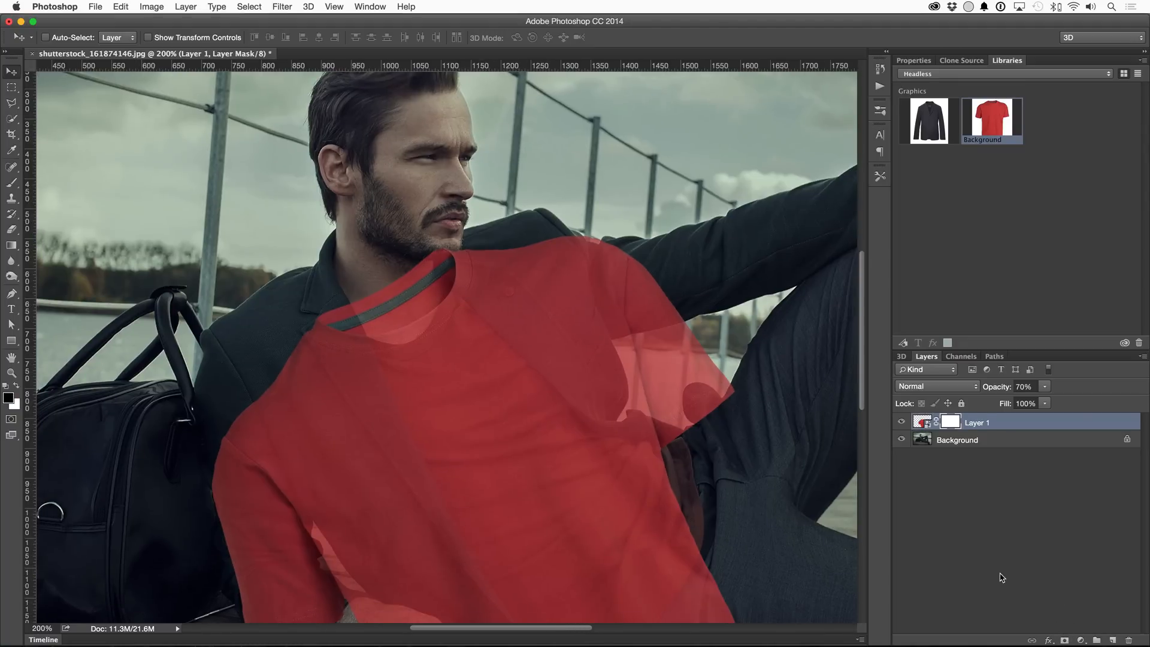
Brush black on the shirt mask over the left lapel, then quick-select the jacket on Background.
{"action": "left_click", "coordinate": [10, 182]}
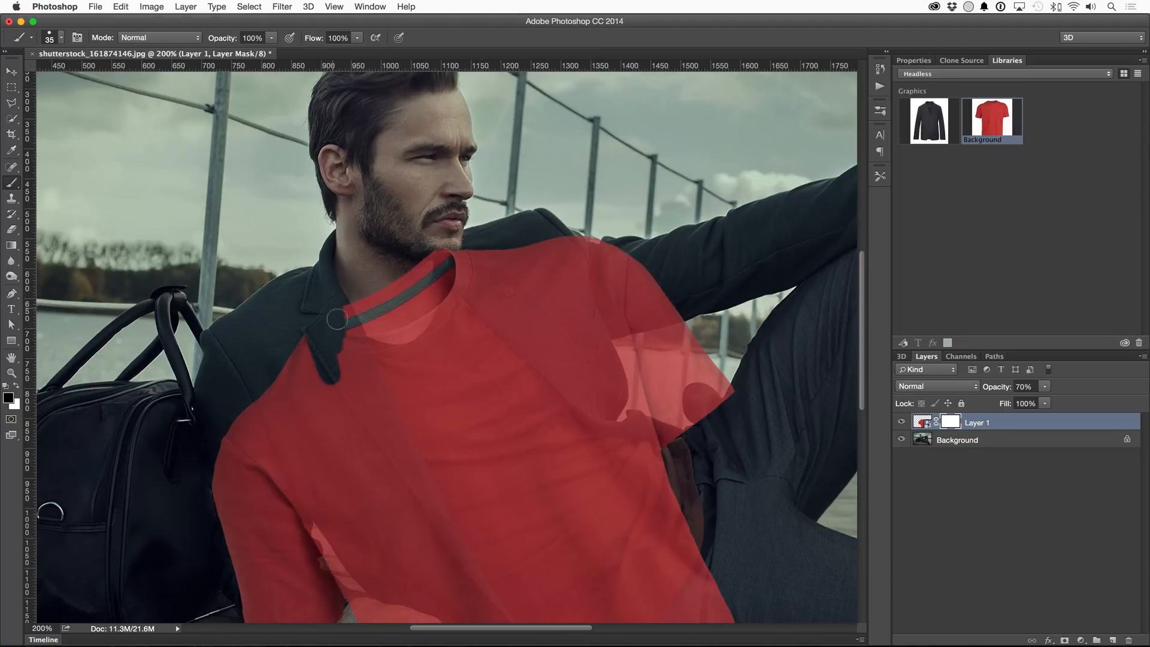
{"action": "left_click_drag", "start_coordinate": [337, 318], "coordinate": [351, 380]}
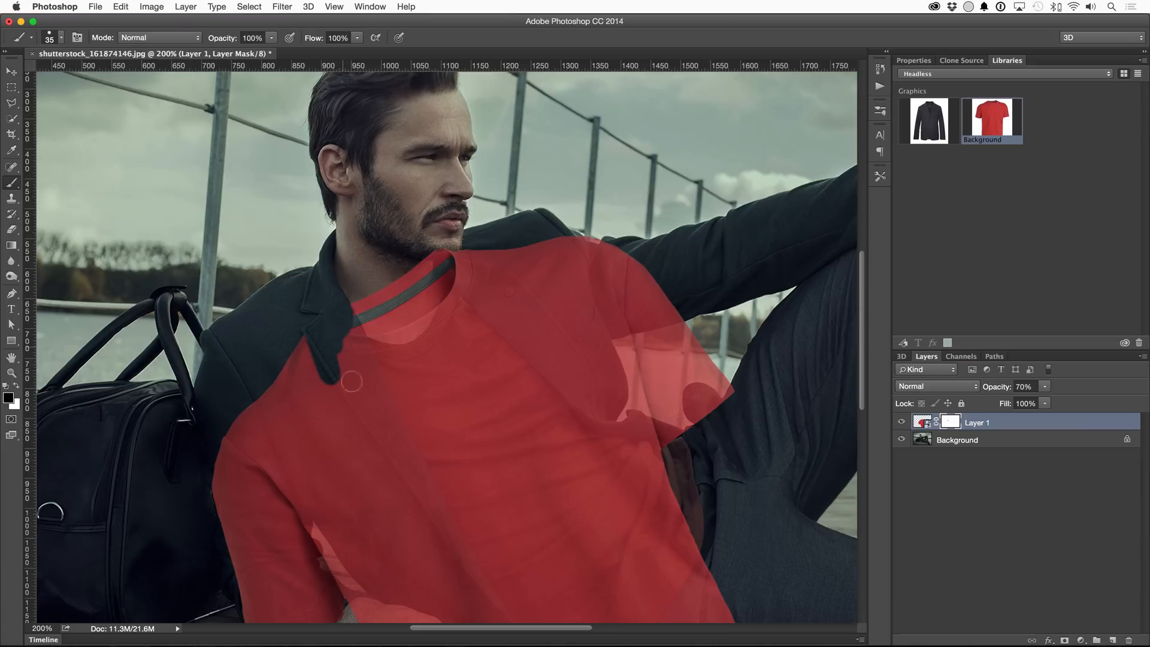
{"action": "left_click", "coordinate": [901, 421]}
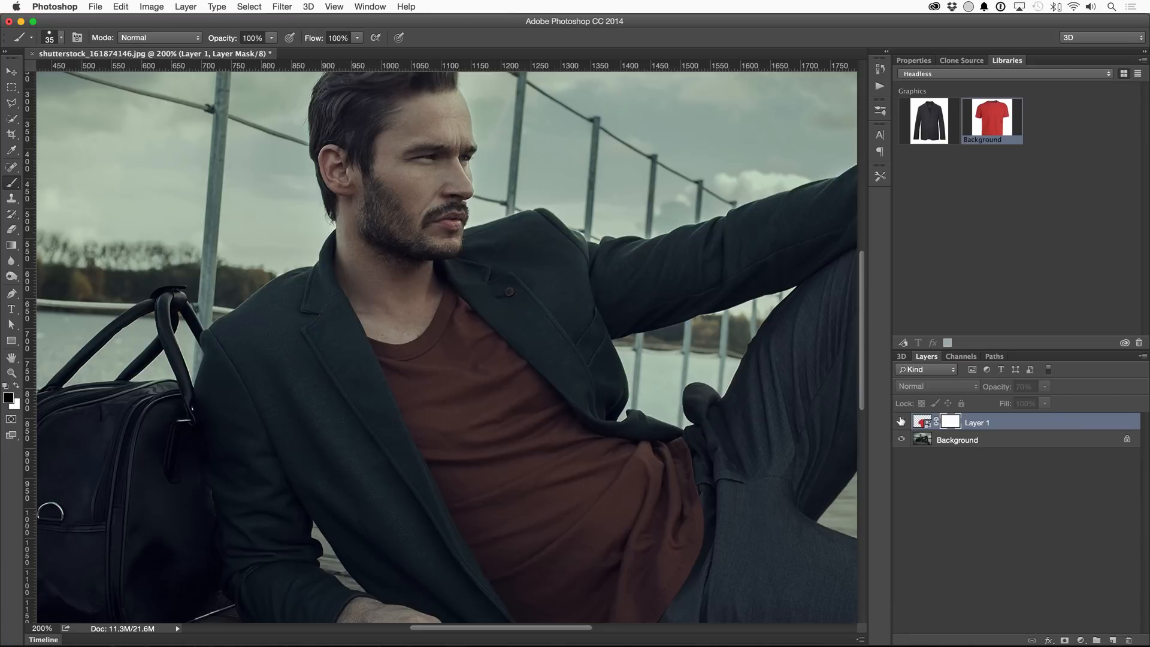
{"action": "left_click", "coordinate": [980, 439]}
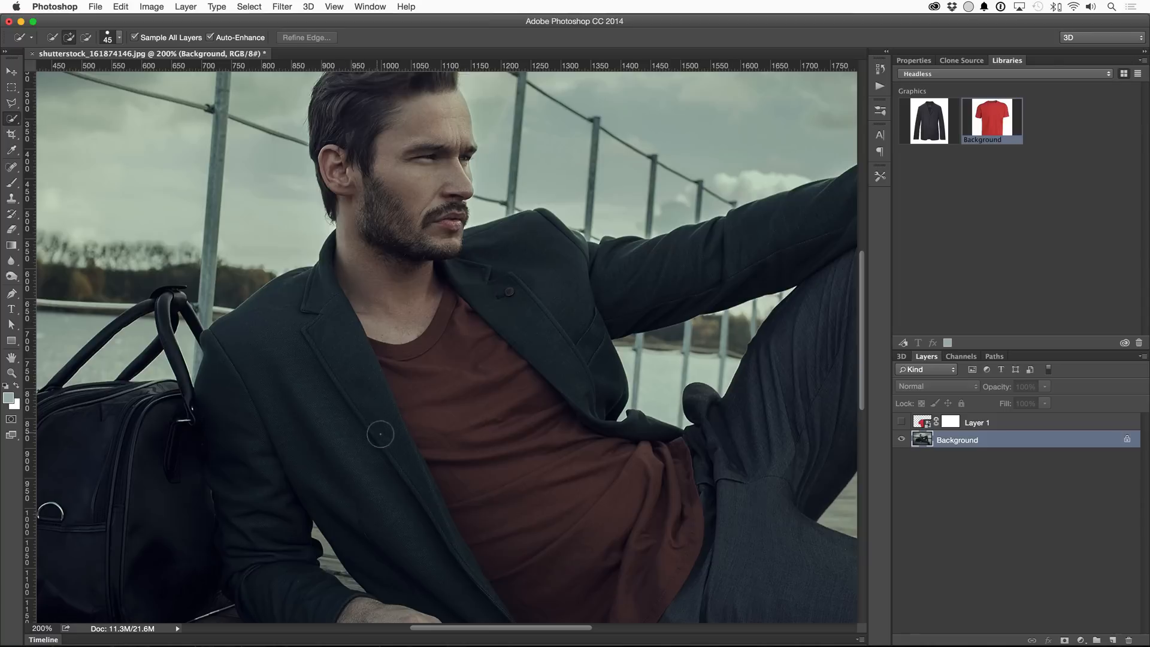
{"action": "left_click_drag", "start_coordinate": [381, 433], "coordinate": [491, 292]}
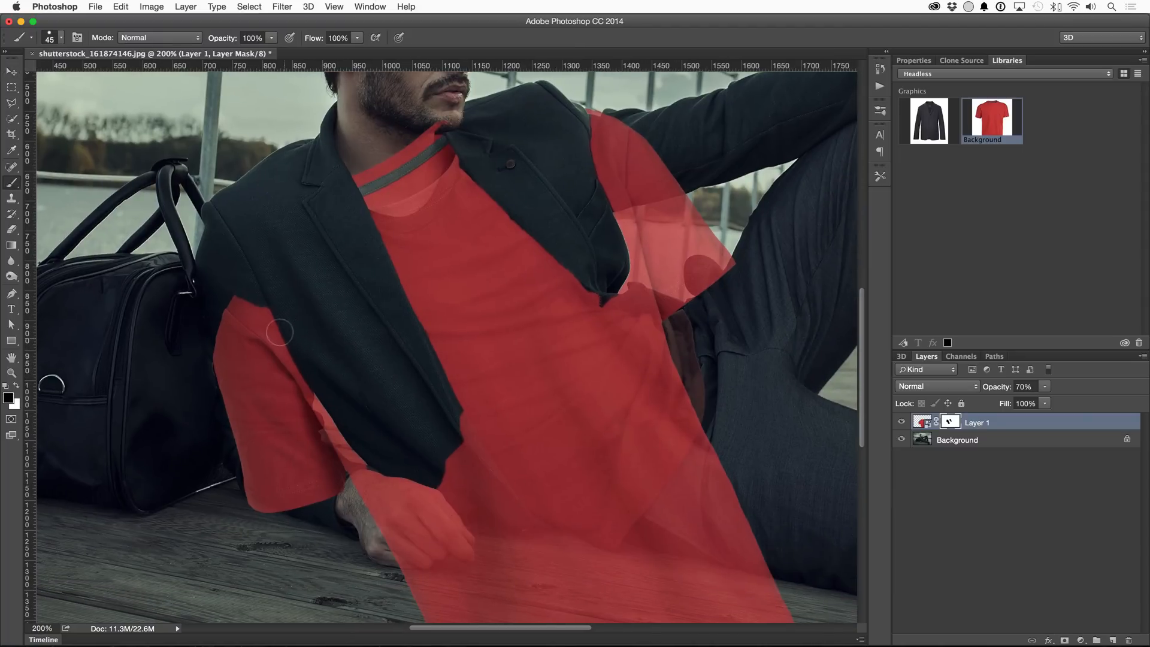
Hide the shirt sleeve and lower shirt falling outside the jacket opening.
{"action": "left_click_drag", "start_coordinate": [279, 332], "coordinate": [422, 470]}
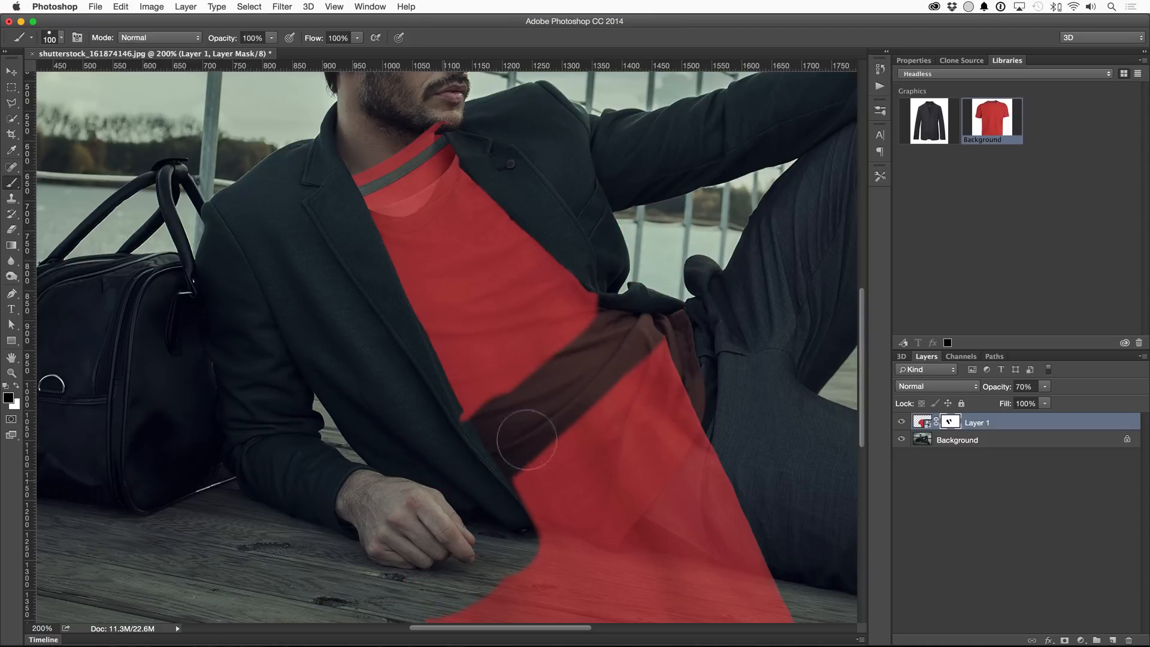
{"action": "scroll", "scroll_direction": "down", "scroll_amount": 3}
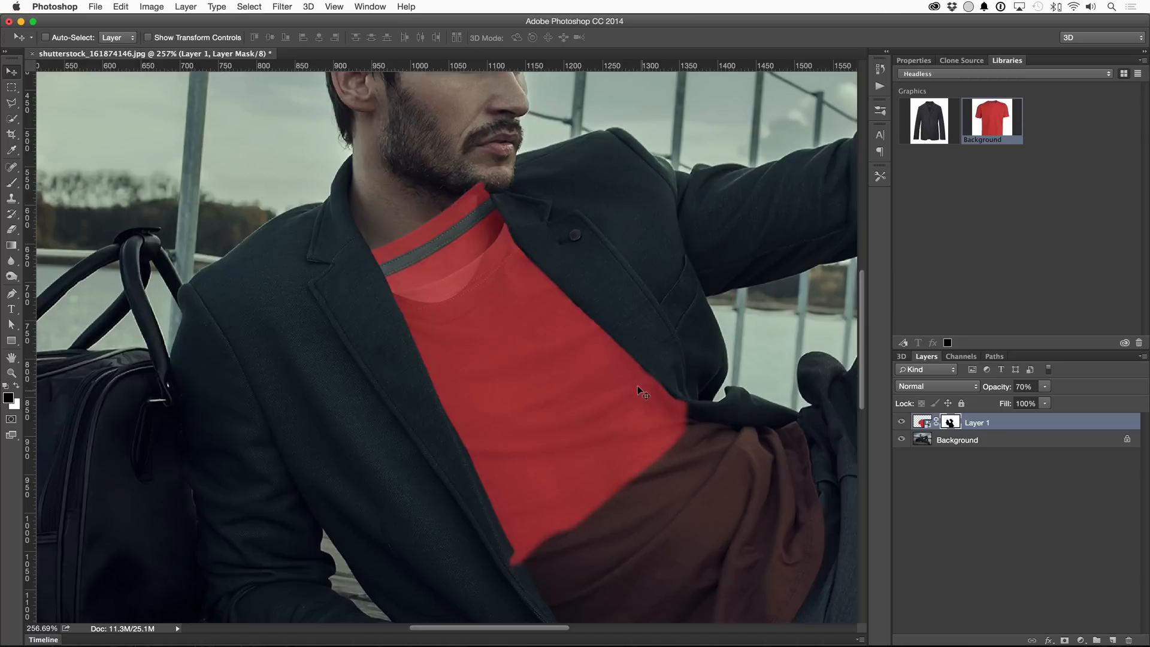
{"action": "mouse_move", "coordinate": [476, 282]}
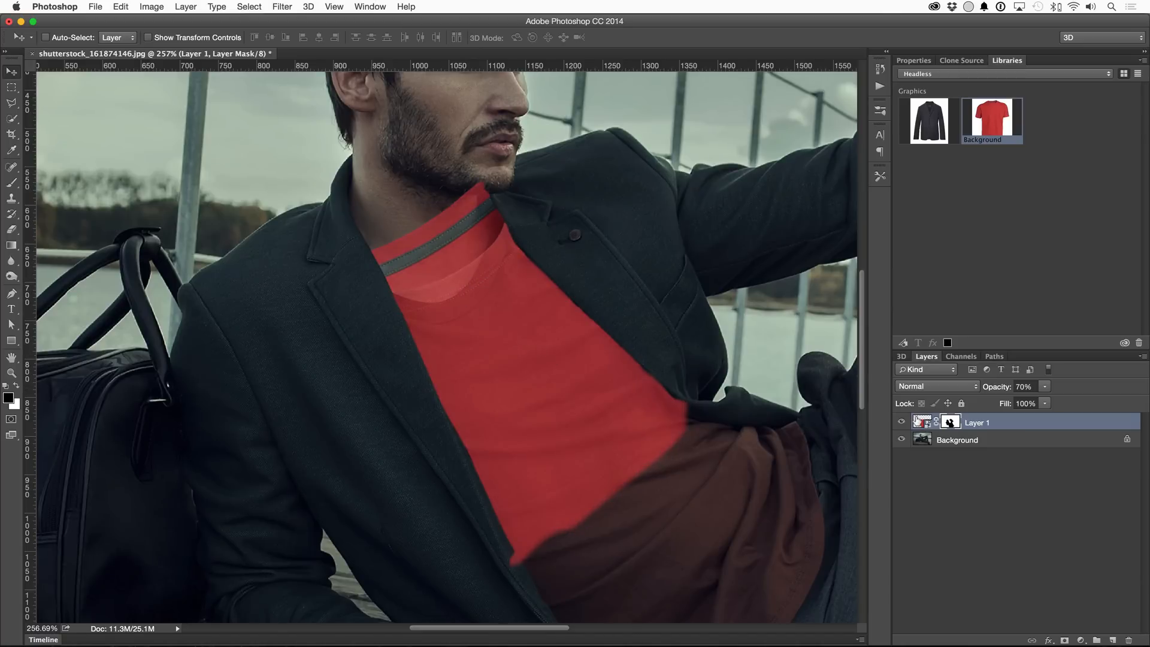
Puppet Warp the shirt's neckline up to wrap around his neck and restore 100% opacity.
{"action": "left_click", "coordinate": [121, 6]}
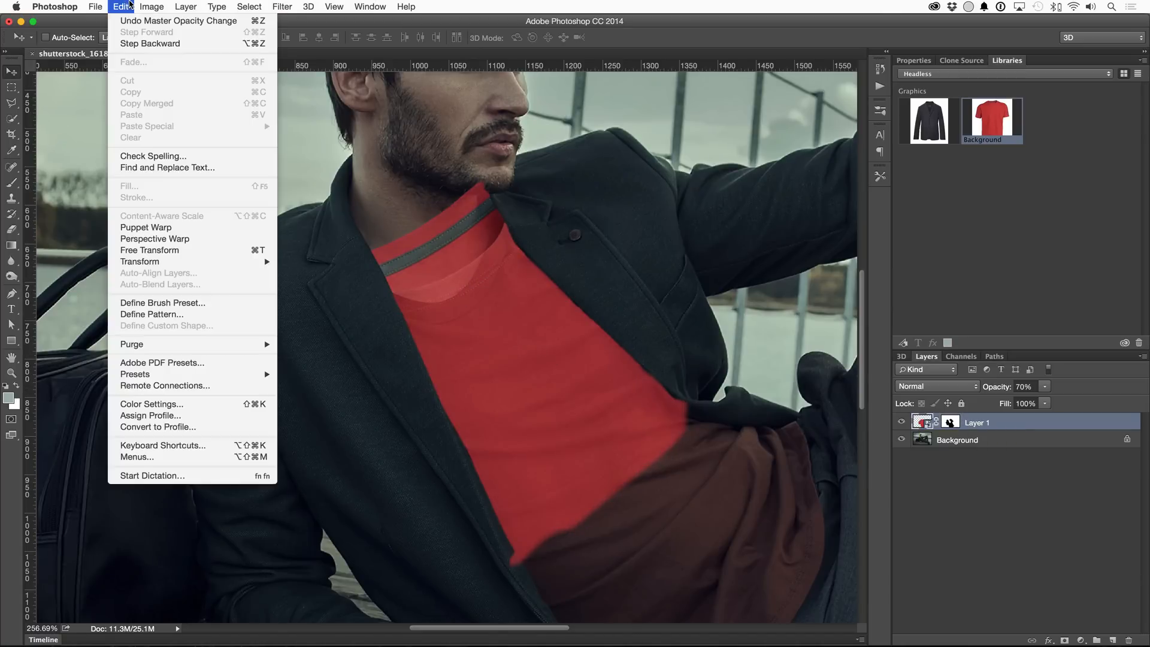
{"action": "left_click", "coordinate": [146, 228]}
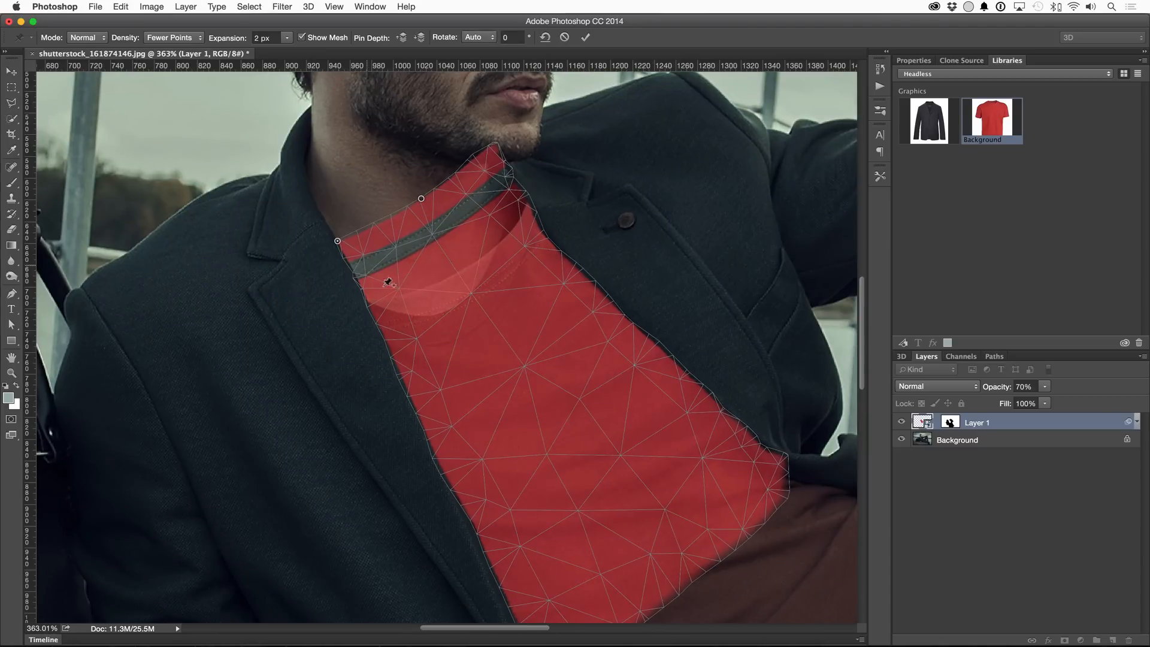
{"action": "left_click_drag", "start_coordinate": [388, 283], "coordinate": [491, 144]}
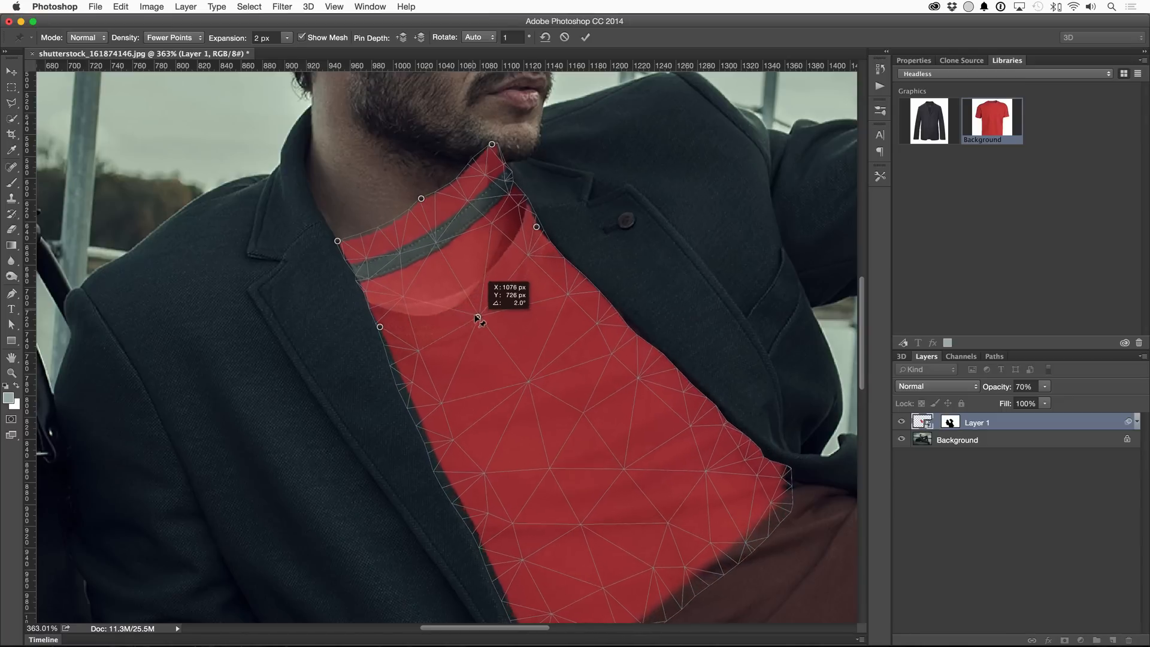
{"action": "left_click_drag", "start_coordinate": [479, 321], "coordinate": [479, 323]}
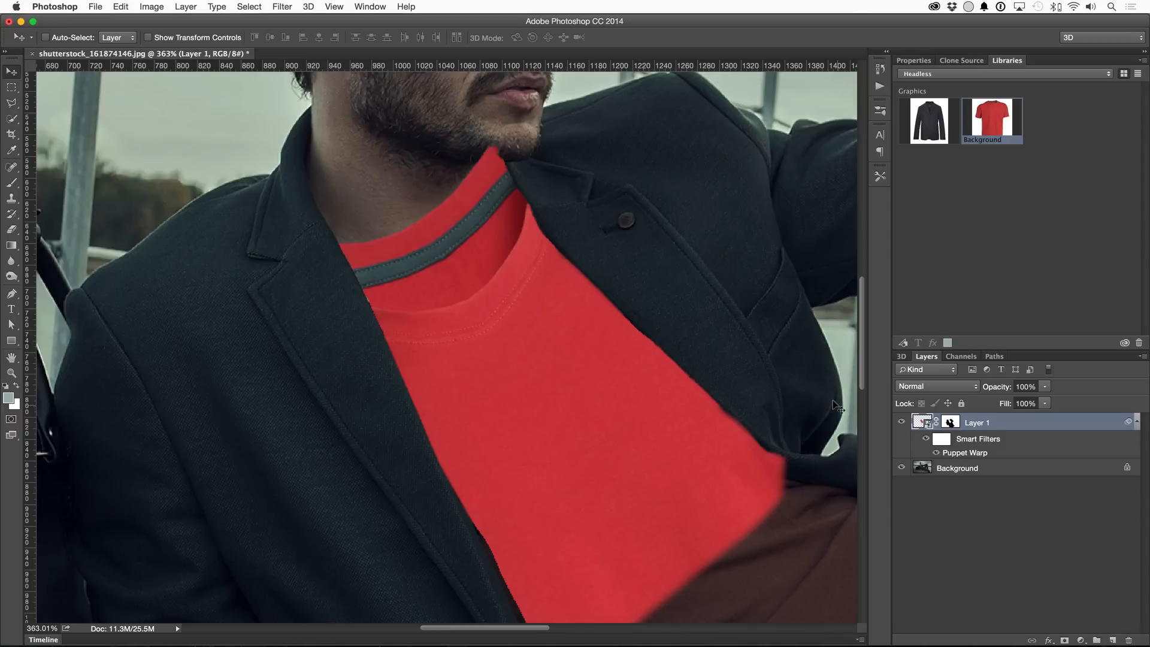
{"action": "mouse_move", "coordinate": [950, 422]}
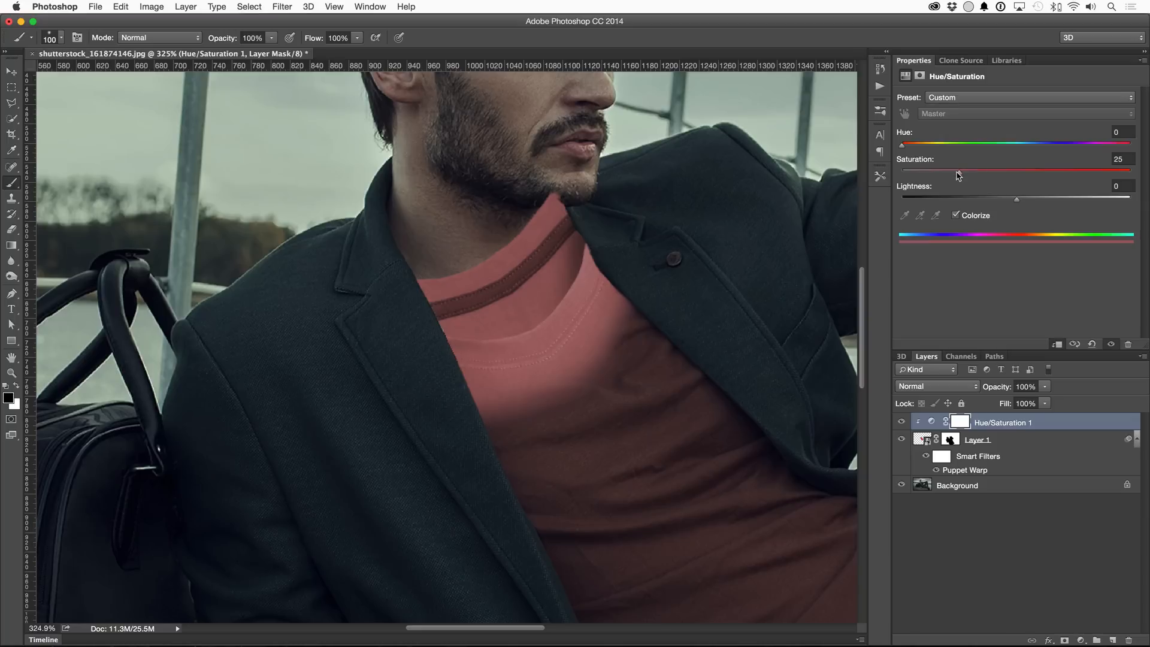
Lower the shirt's saturation and add a Curves adjustment darkening shadows and lifting highlights.
{"action": "left_click_drag", "start_coordinate": [956, 171], "coordinate": [947, 172]}
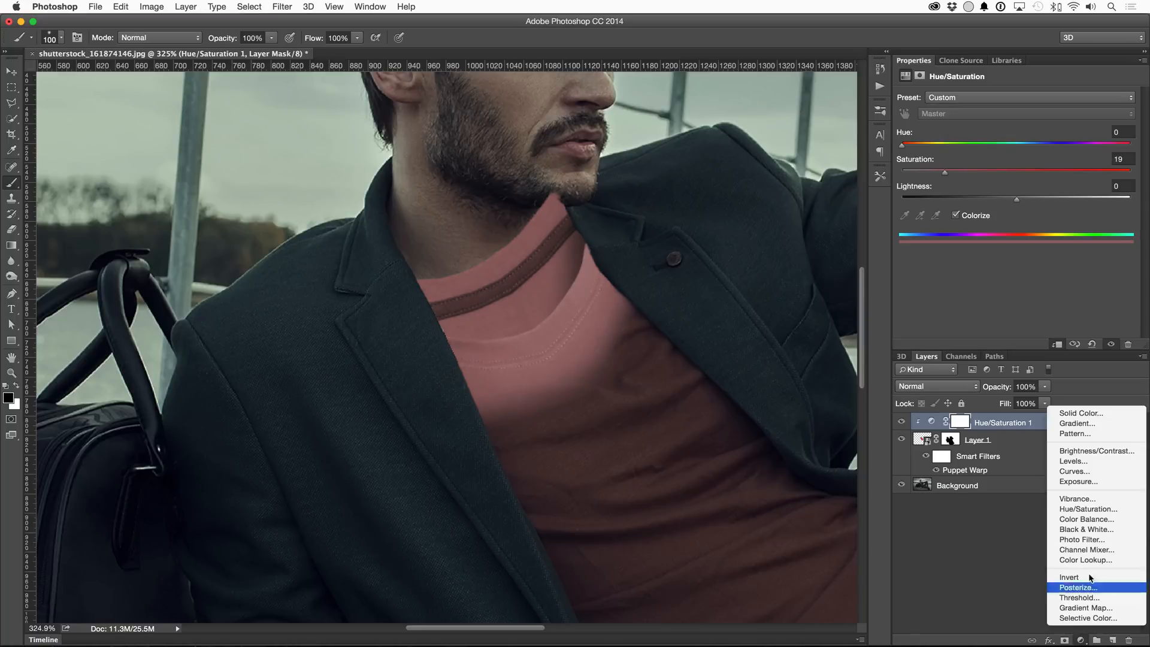
{"action": "left_click", "coordinate": [1073, 472]}
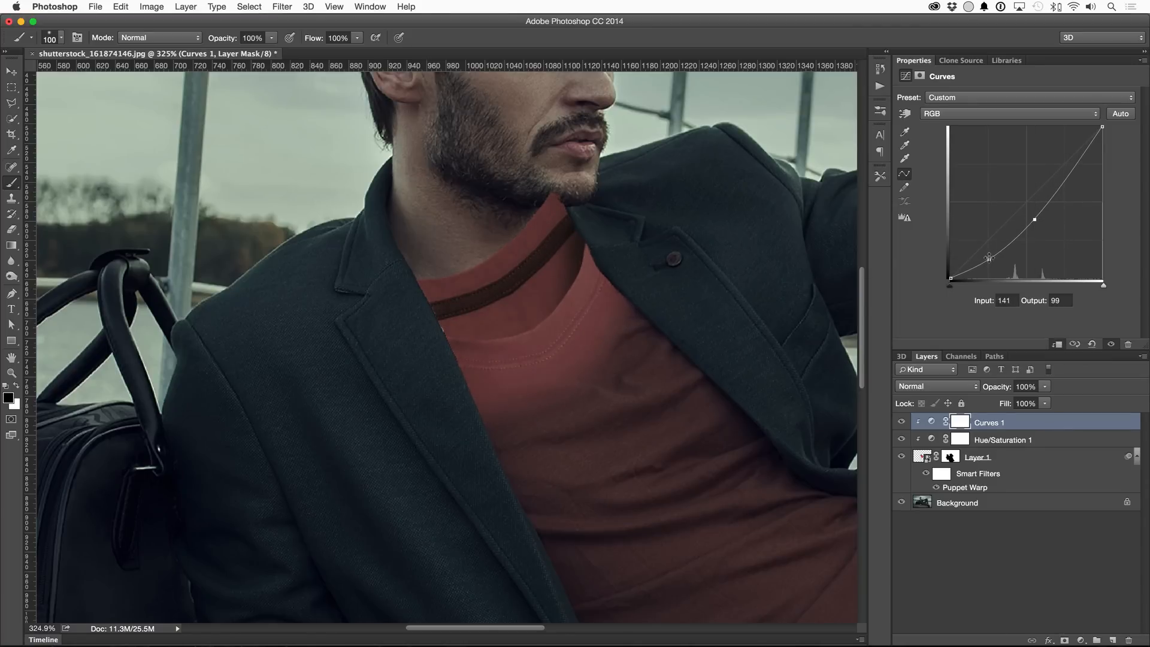
{"action": "left_click_drag", "start_coordinate": [988, 256], "coordinate": [1011, 262]}
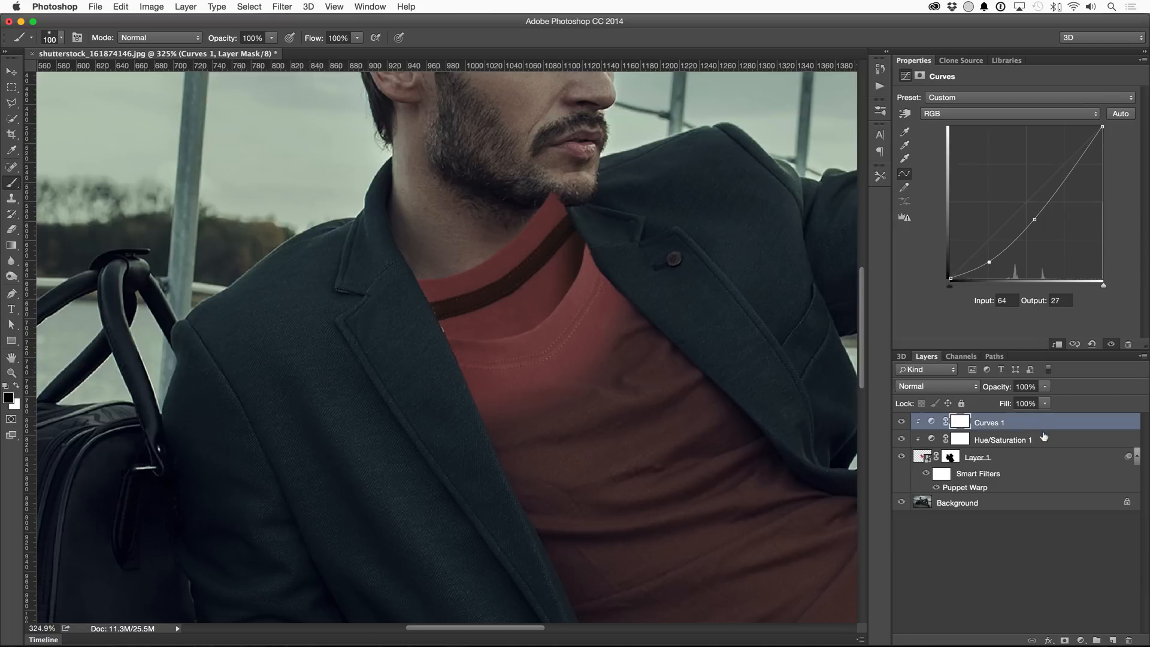
{"action": "left_click", "coordinate": [1003, 439]}
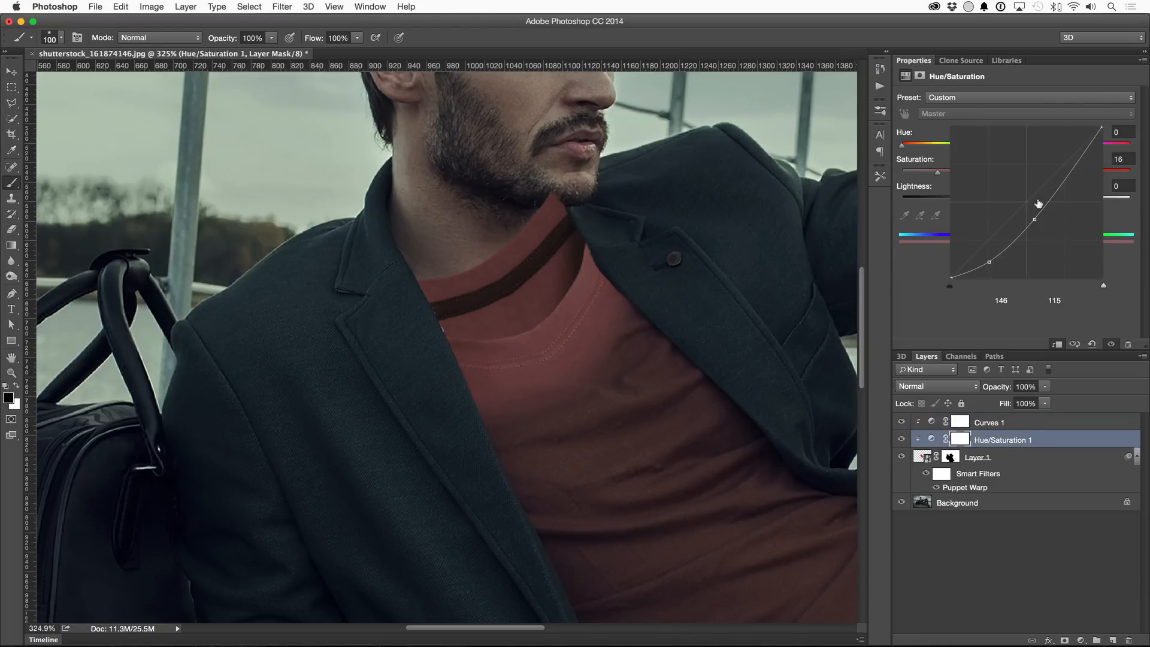
{"action": "left_click", "coordinate": [989, 422]}
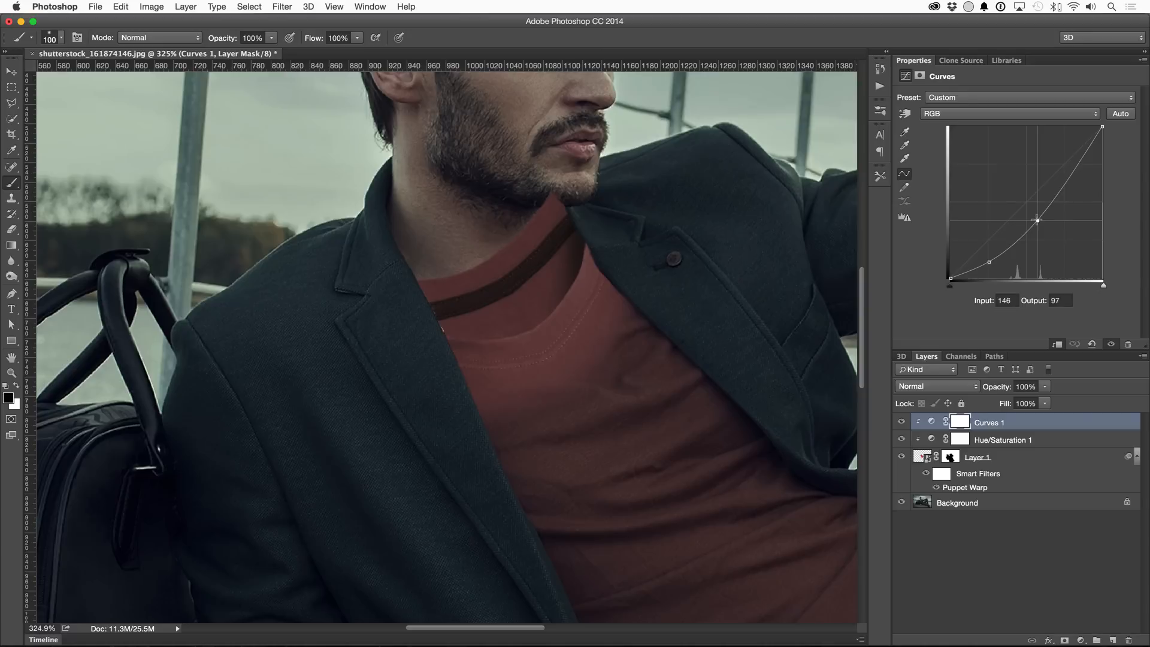
{"action": "left_click_drag", "start_coordinate": [1037, 220], "coordinate": [1070, 164]}
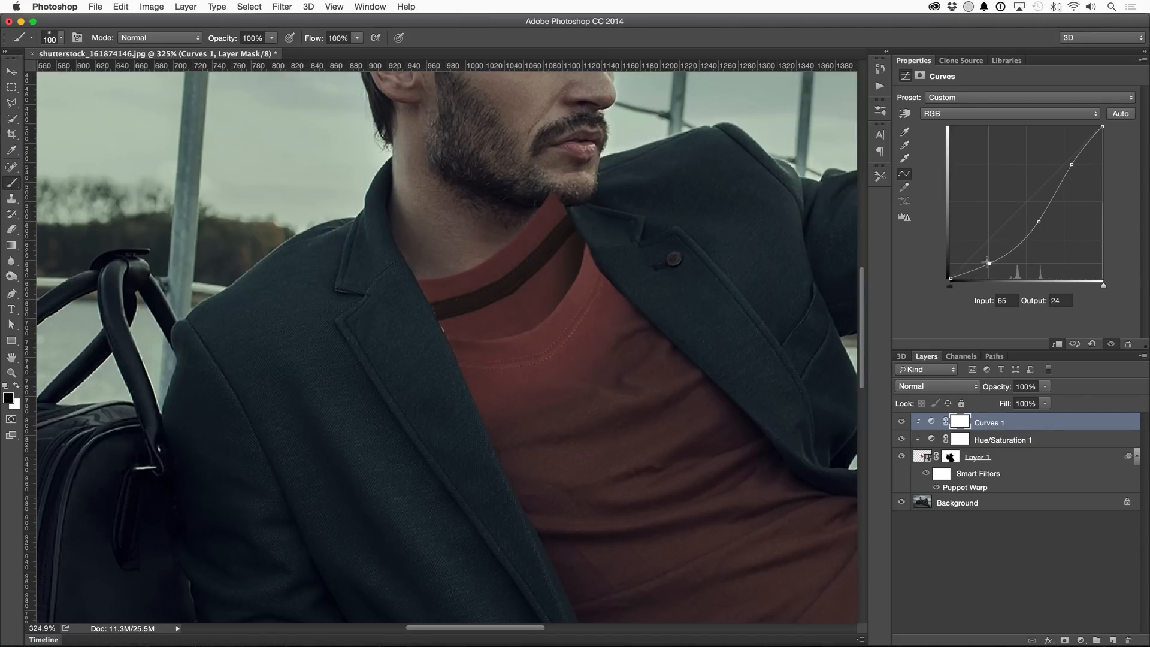
Fine-tune Hue/Saturation 1 and brush the shirt mask along the coat collar edge.
{"action": "left_click", "coordinate": [1003, 439]}
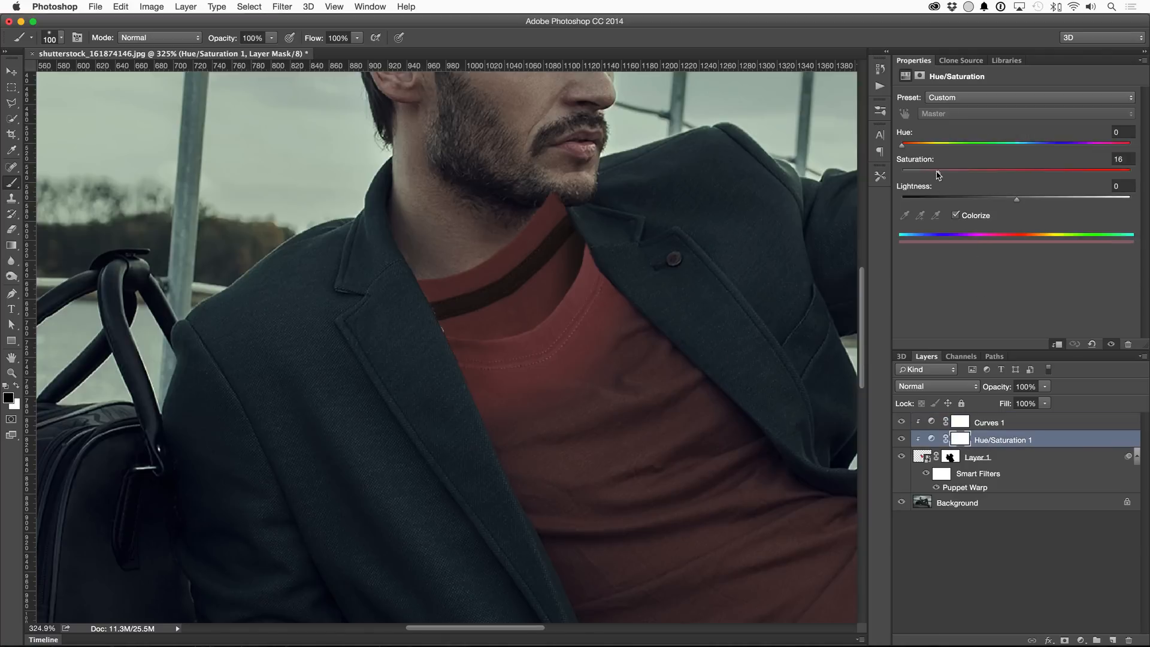
{"action": "left_click_drag", "start_coordinate": [940, 174], "coordinate": [932, 174]}
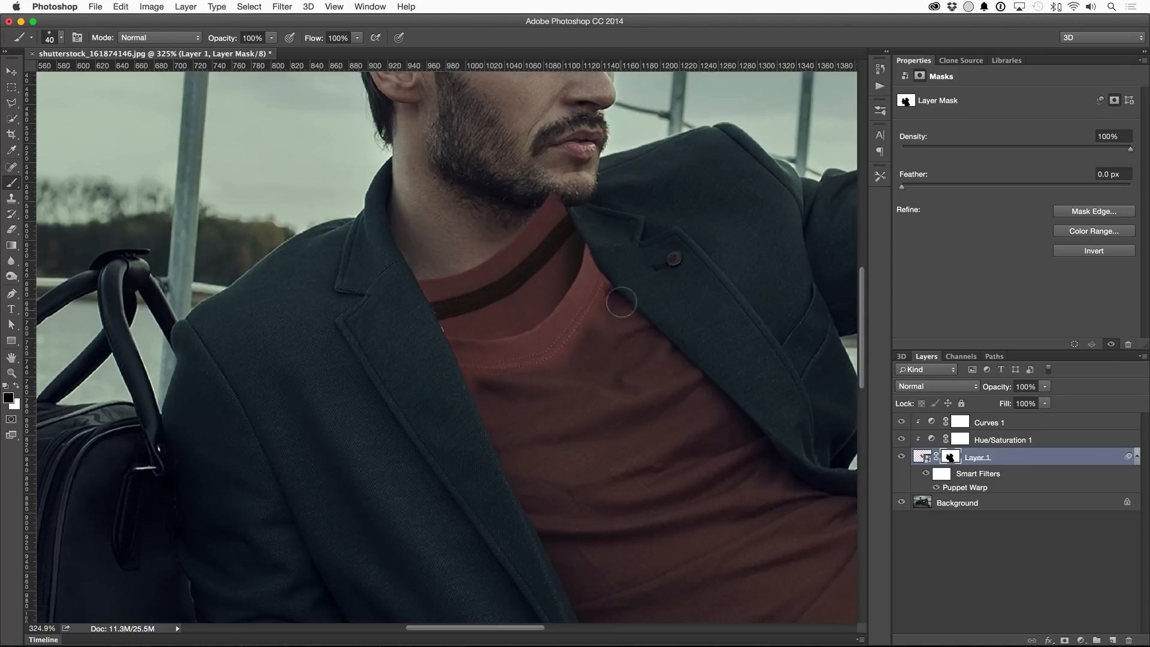
{"action": "left_click_drag", "start_coordinate": [620, 303], "coordinate": [612, 387]}
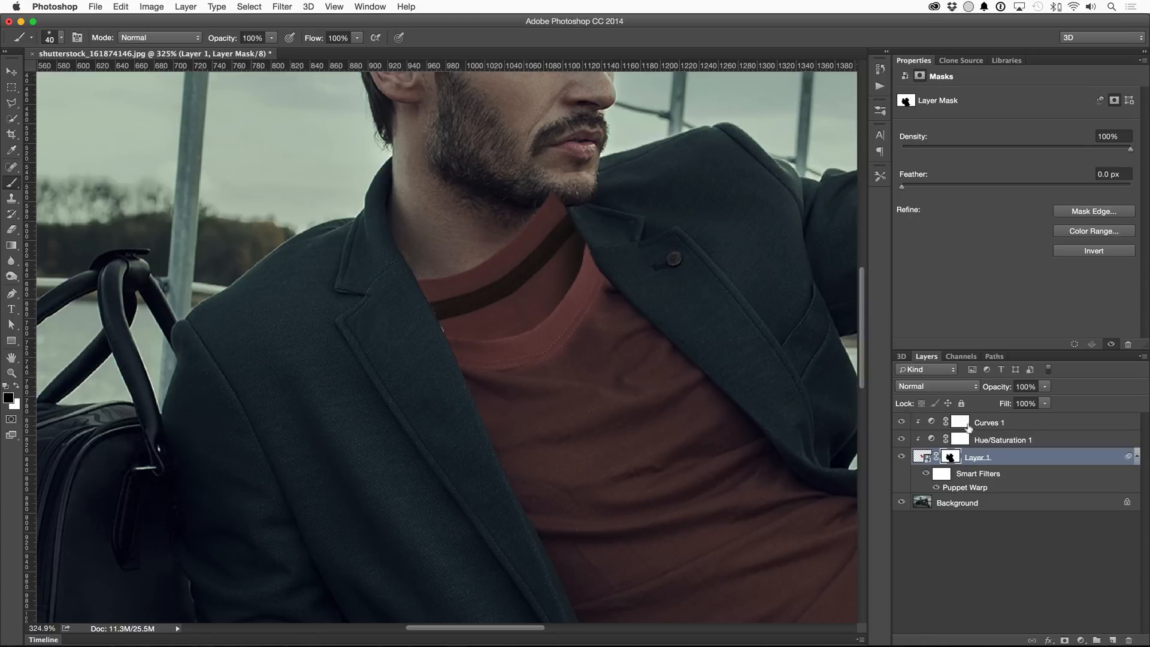
{"action": "left_click", "coordinate": [989, 422]}
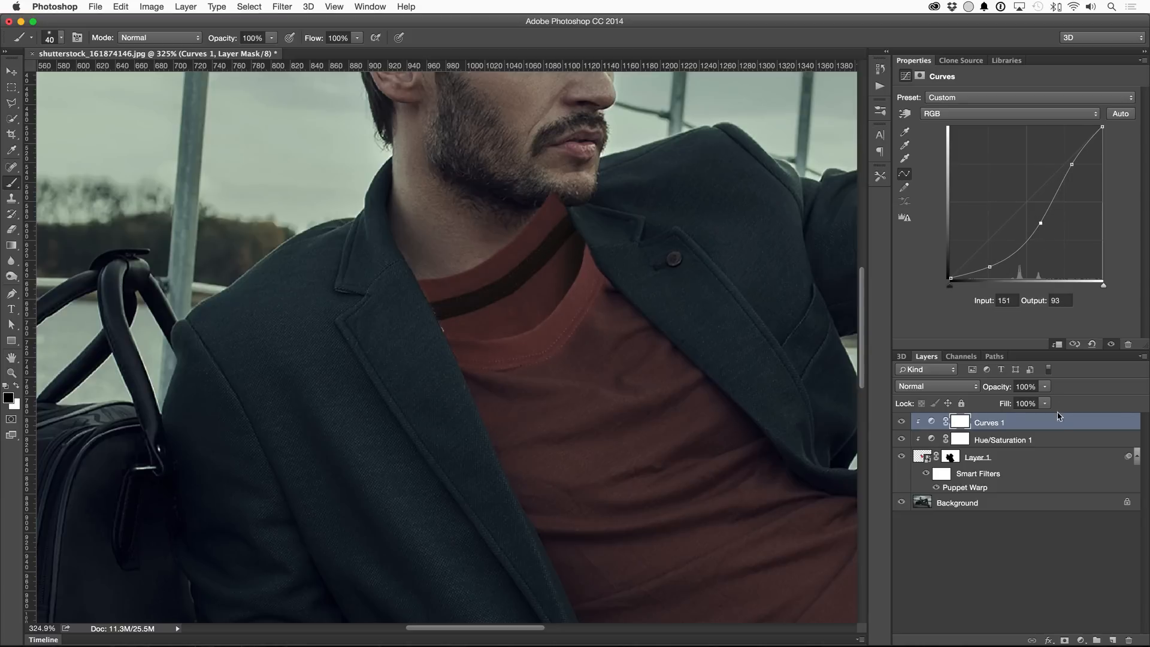
Create empty Layer 2 just above the Background layer for the head-area fill.
{"action": "left_click", "coordinate": [1002, 439]}
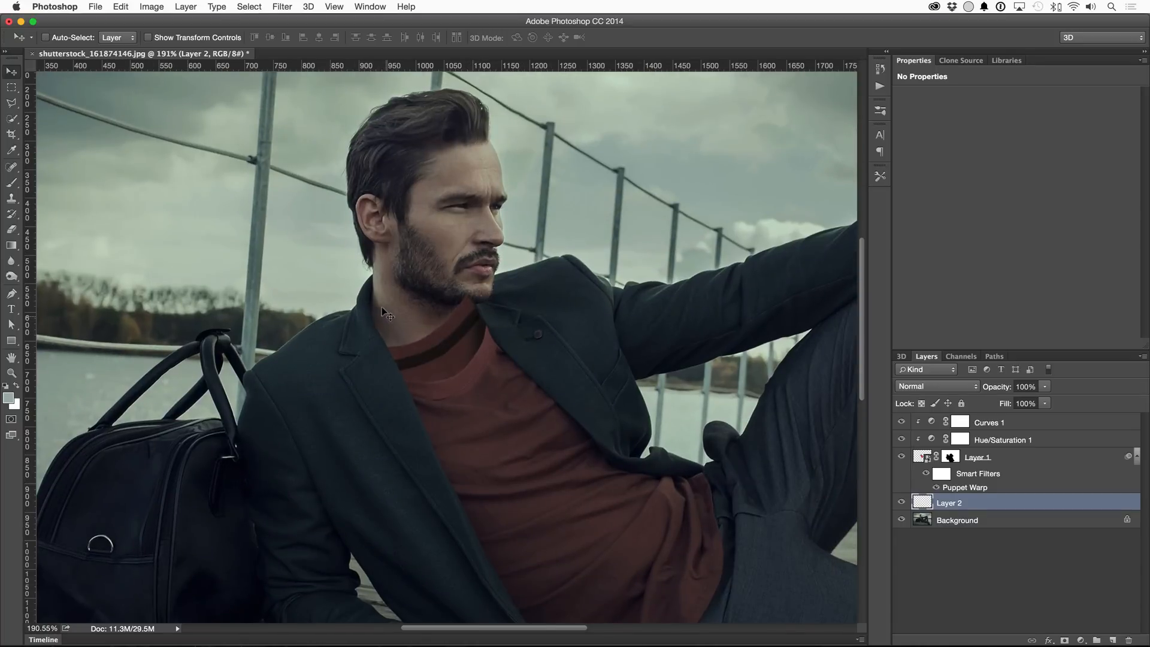
{"action": "mouse_move", "coordinate": [353, 357]}
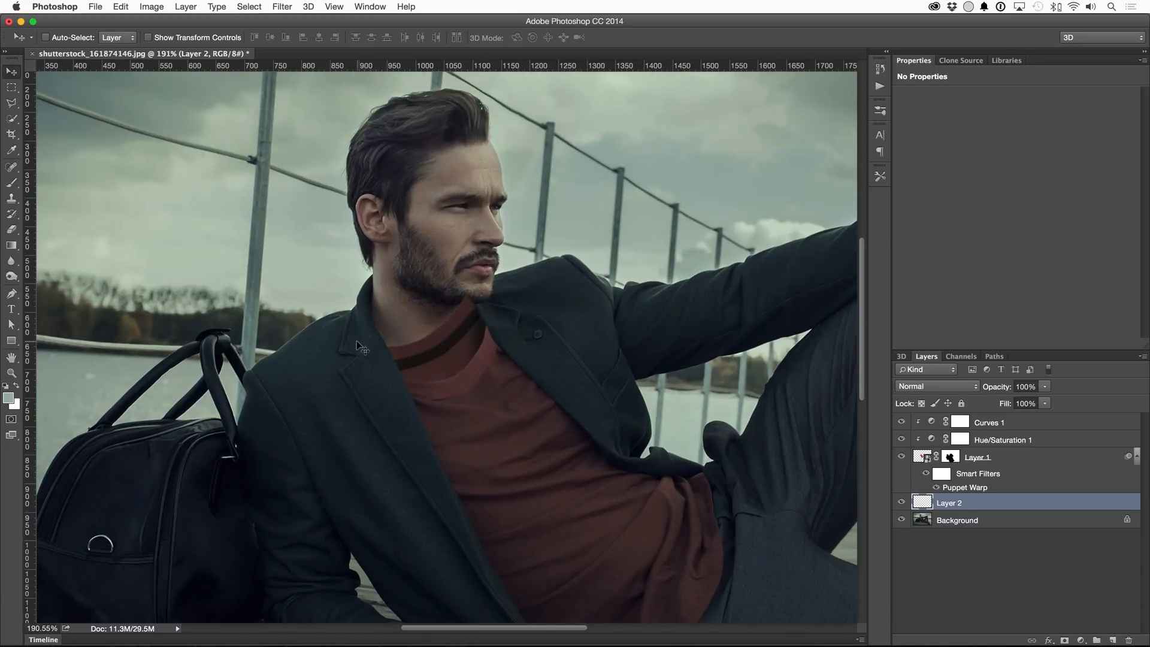
Copy the coat's right lapel from Background to a masked Layer 3 at the top of the stack.
{"action": "left_click", "coordinate": [956, 520]}
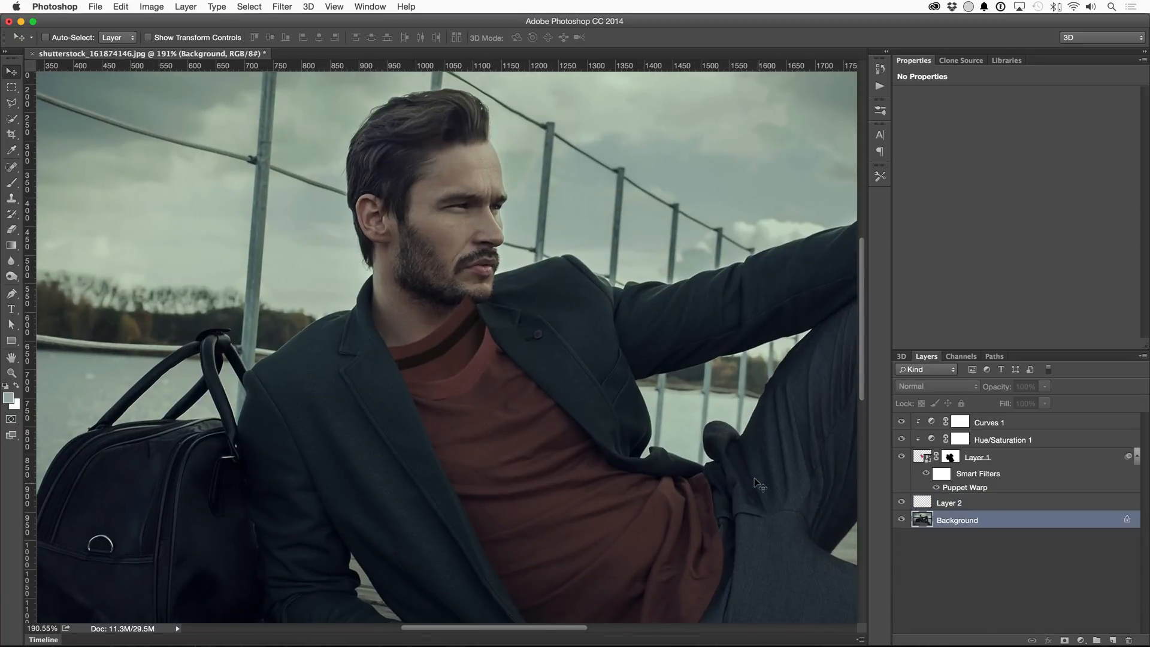
{"action": "left_click_drag", "start_coordinate": [307, 258], "coordinate": [402, 388]}
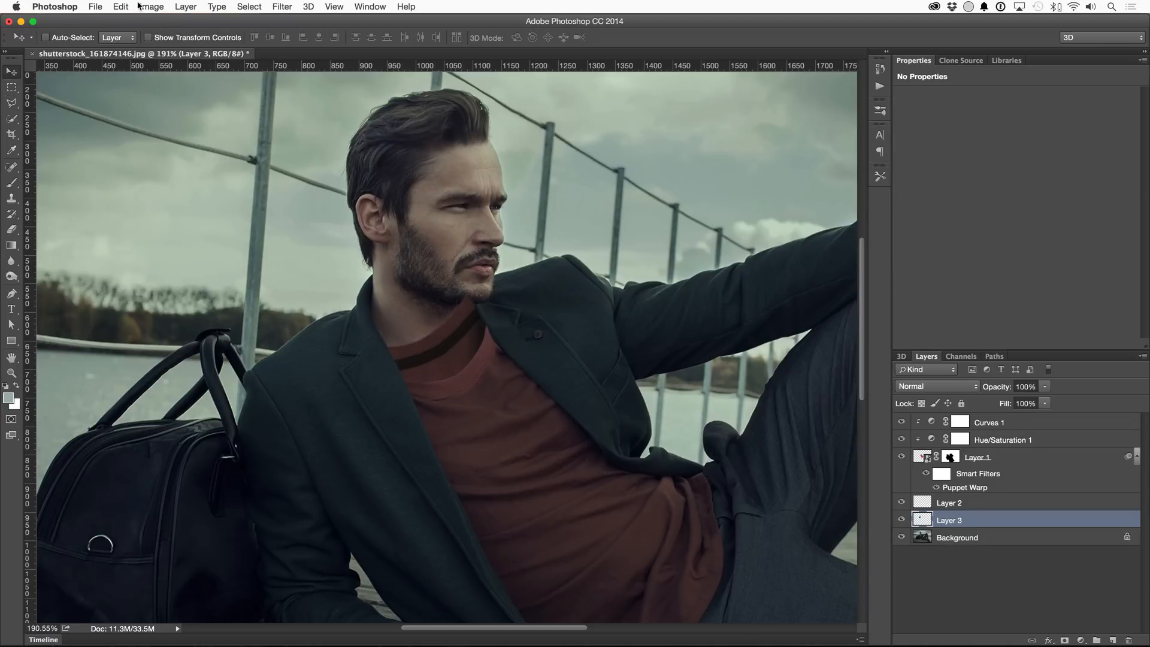
{"action": "left_click", "coordinate": [119, 6]}
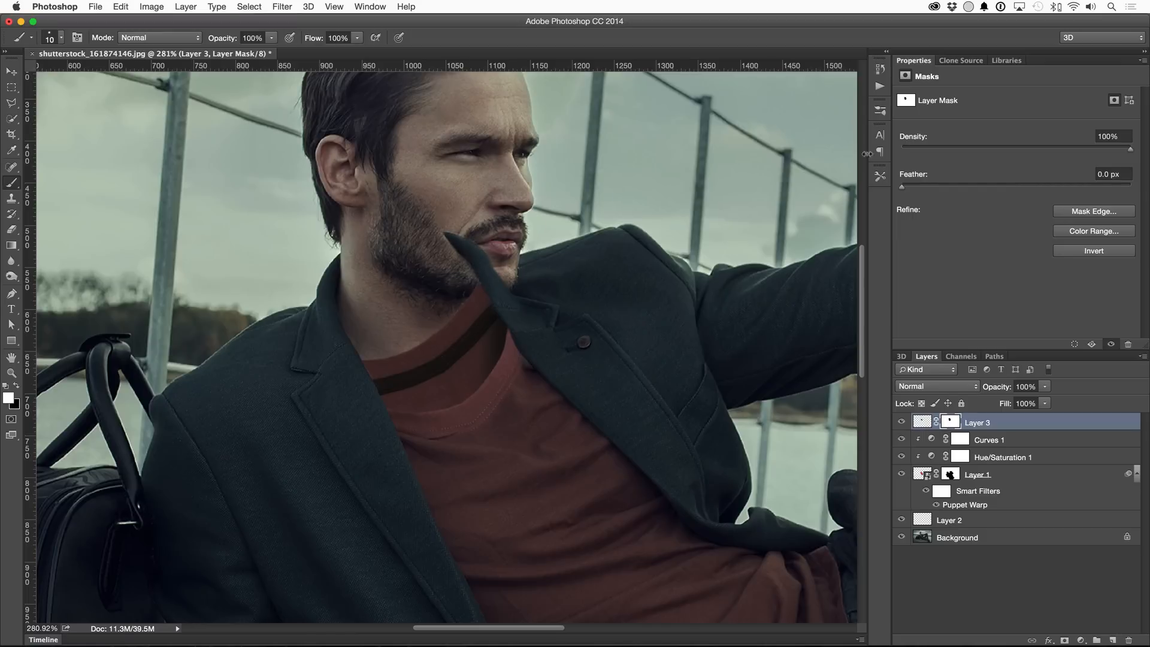
Bring the library jacket graphic in as Layer 4 at 80% opacity over the chest.
{"action": "left_click", "coordinate": [1007, 60]}
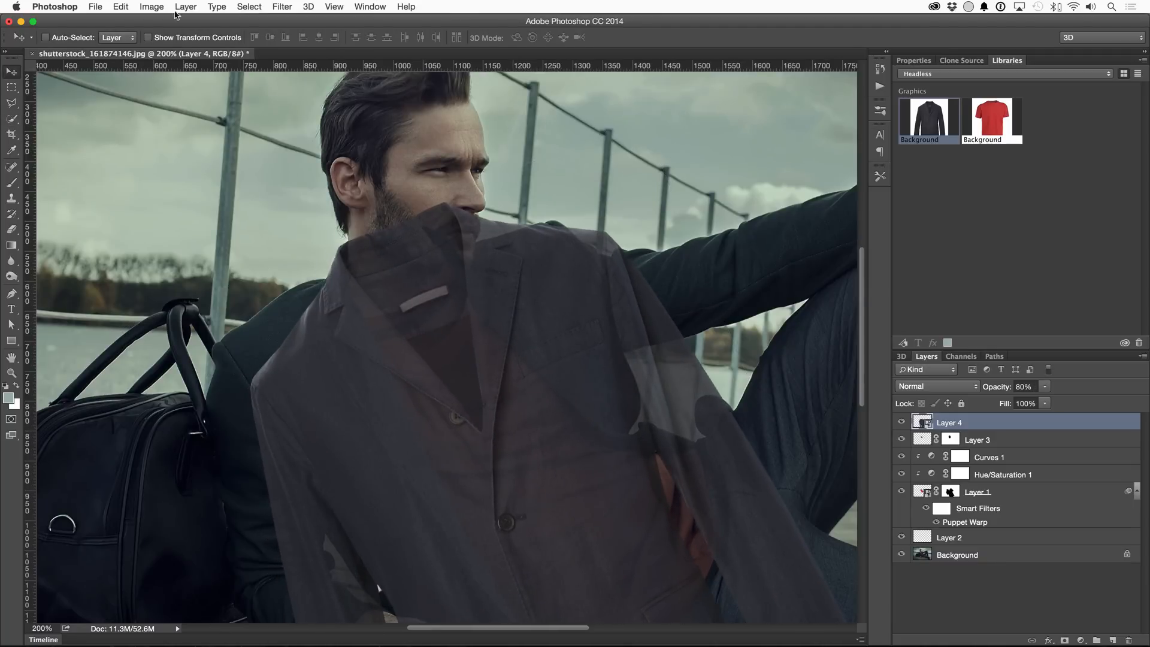
Puppet Warp Layer 4's jacket to fit his shoulders and mask all but the collar.
{"action": "left_click", "coordinate": [117, 6]}
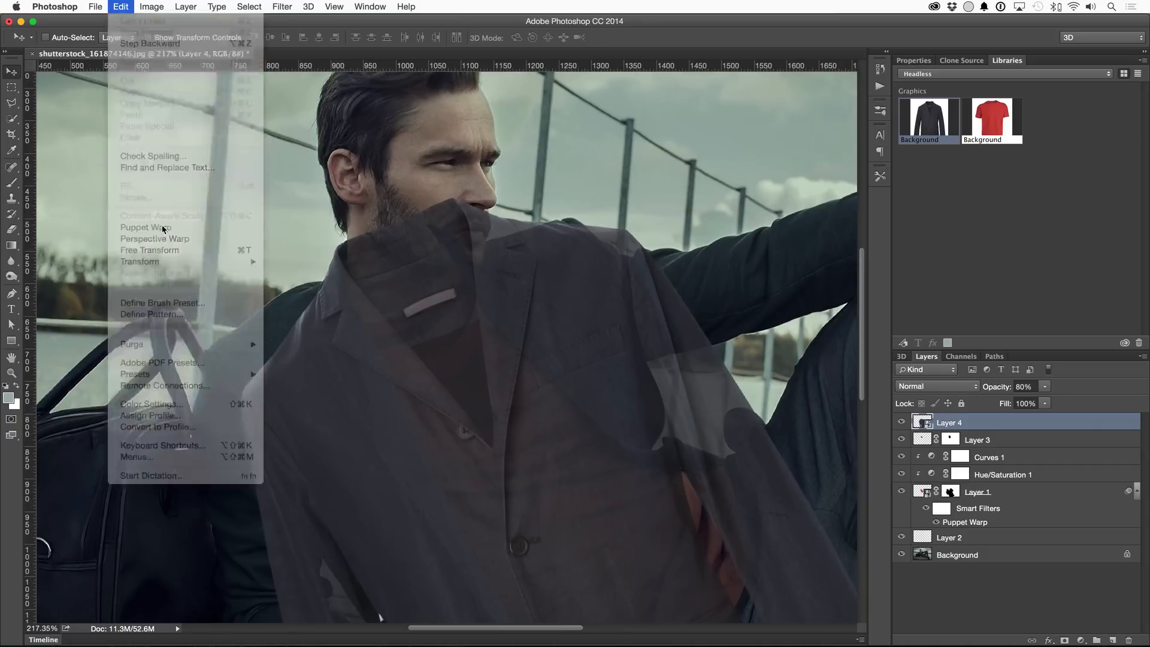
{"action": "left_click", "coordinate": [145, 228]}
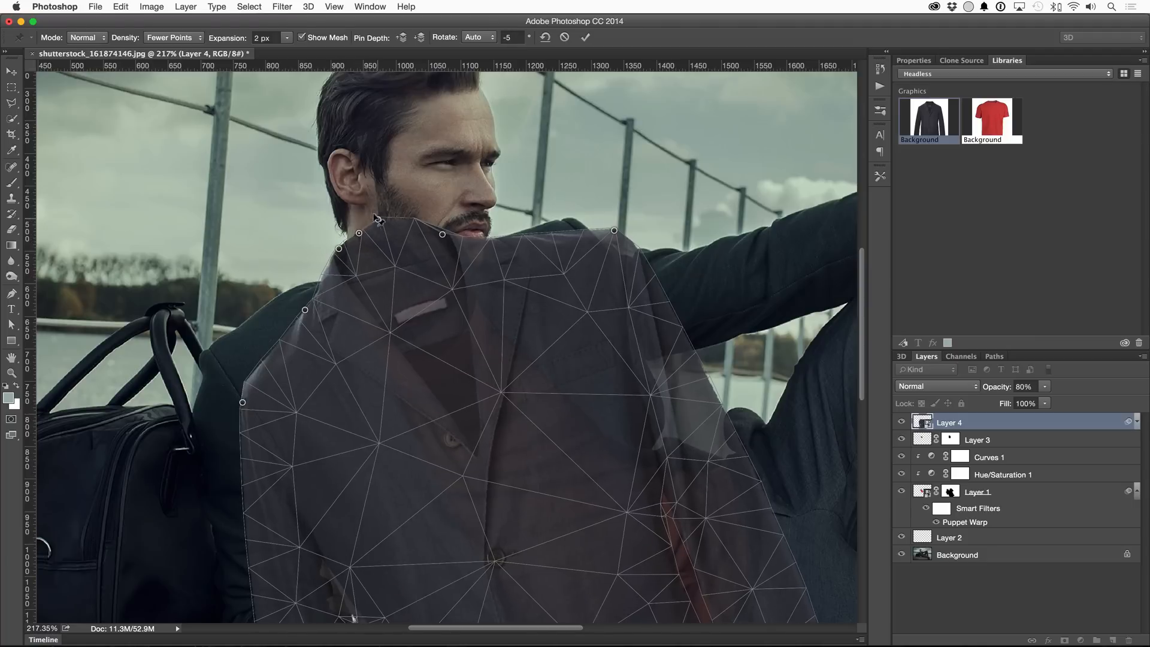
{"action": "left_click_drag", "start_coordinate": [358, 233], "coordinate": [388, 226]}
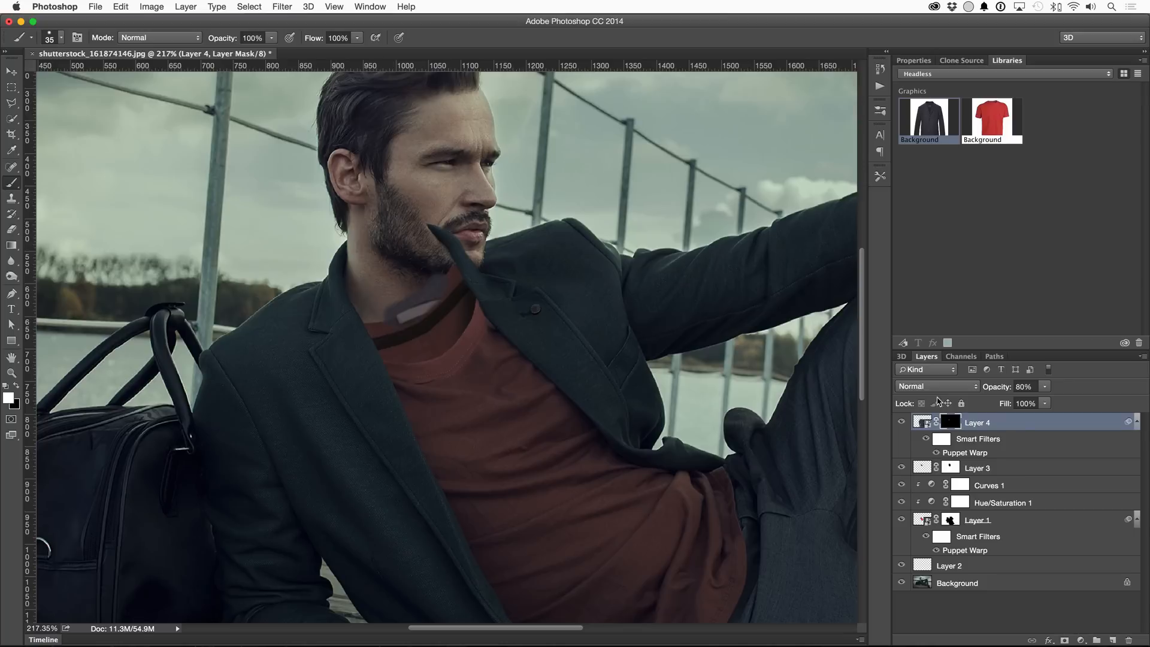
Move the masked jacket layer below the t-shirt layer so the collar sits behind the neckline.
{"action": "left_click_drag", "start_coordinate": [977, 421], "coordinate": [998, 556]}
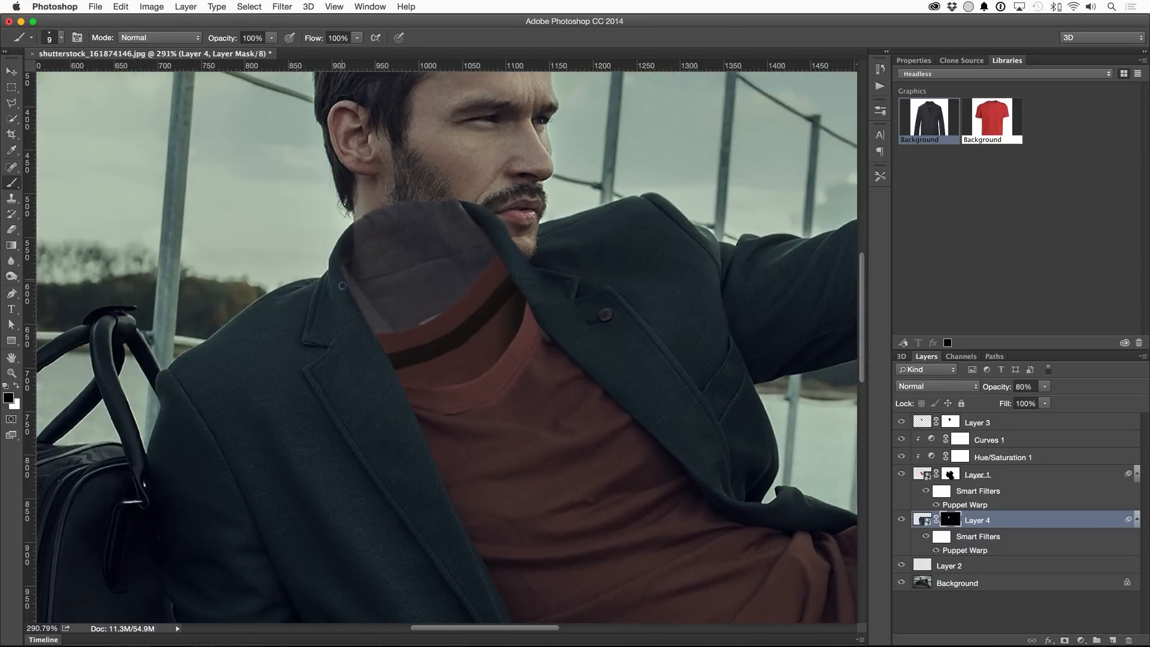
{"action": "mouse_move", "coordinate": [365, 309]}
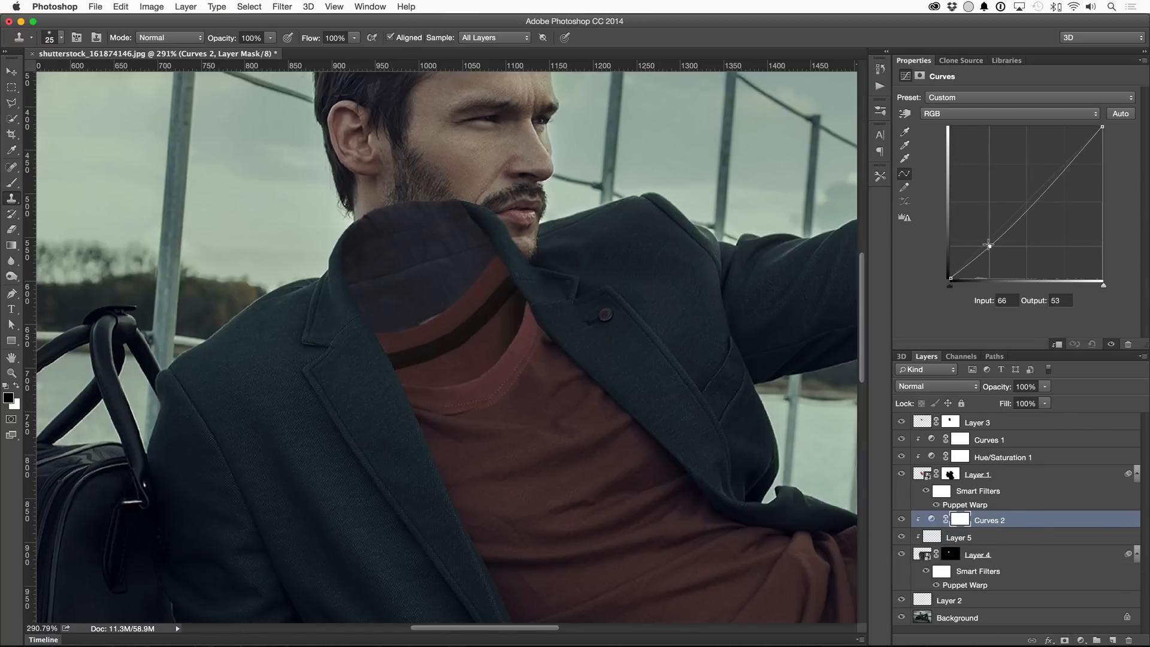
Colorize the collar's Hue/Saturation to Hue about 206, Saturation 25 for a dark teal tint.
{"action": "left_click", "coordinate": [958, 537]}
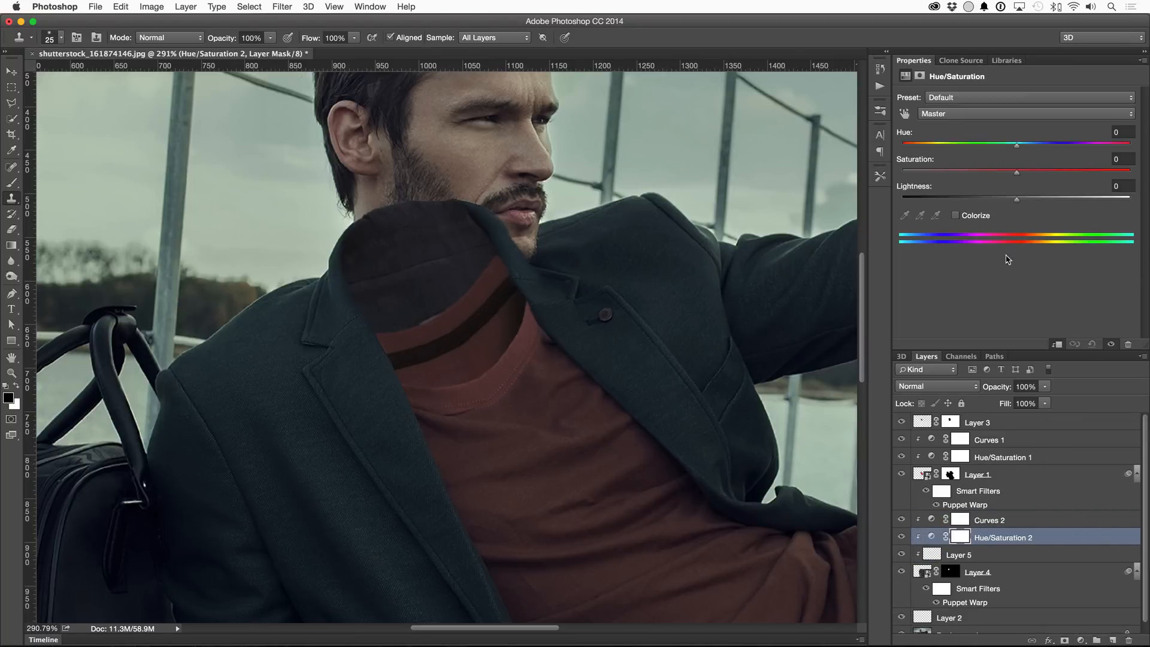
{"action": "left_click", "coordinate": [956, 216]}
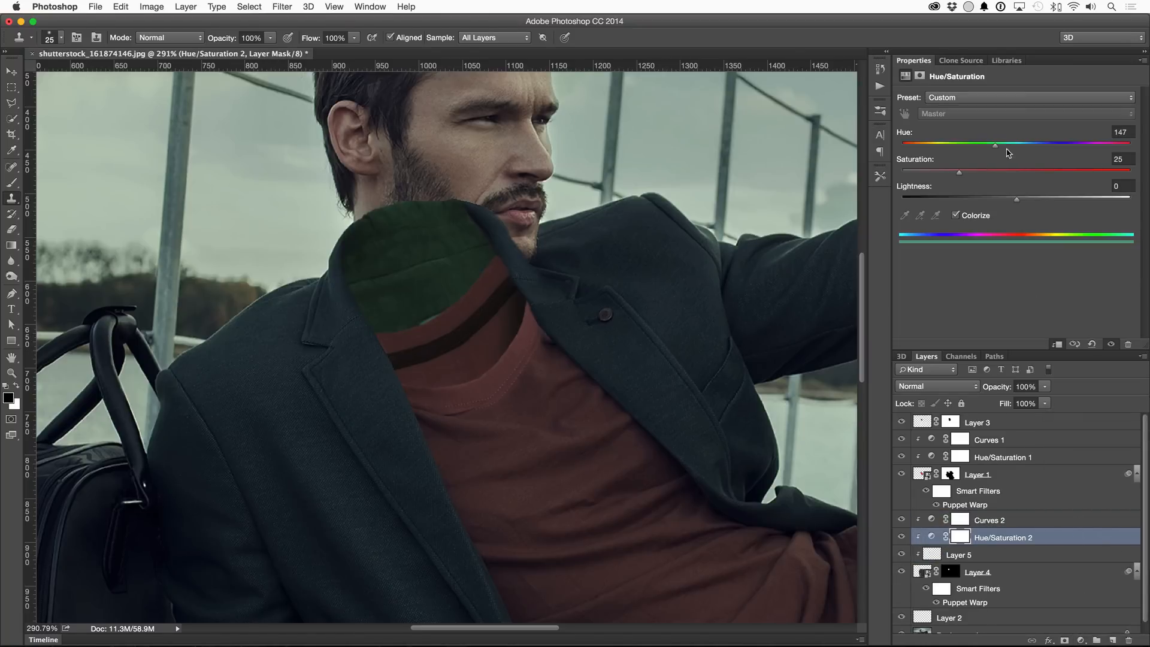
{"action": "left_click_drag", "start_coordinate": [995, 145], "coordinate": [1034, 145]}
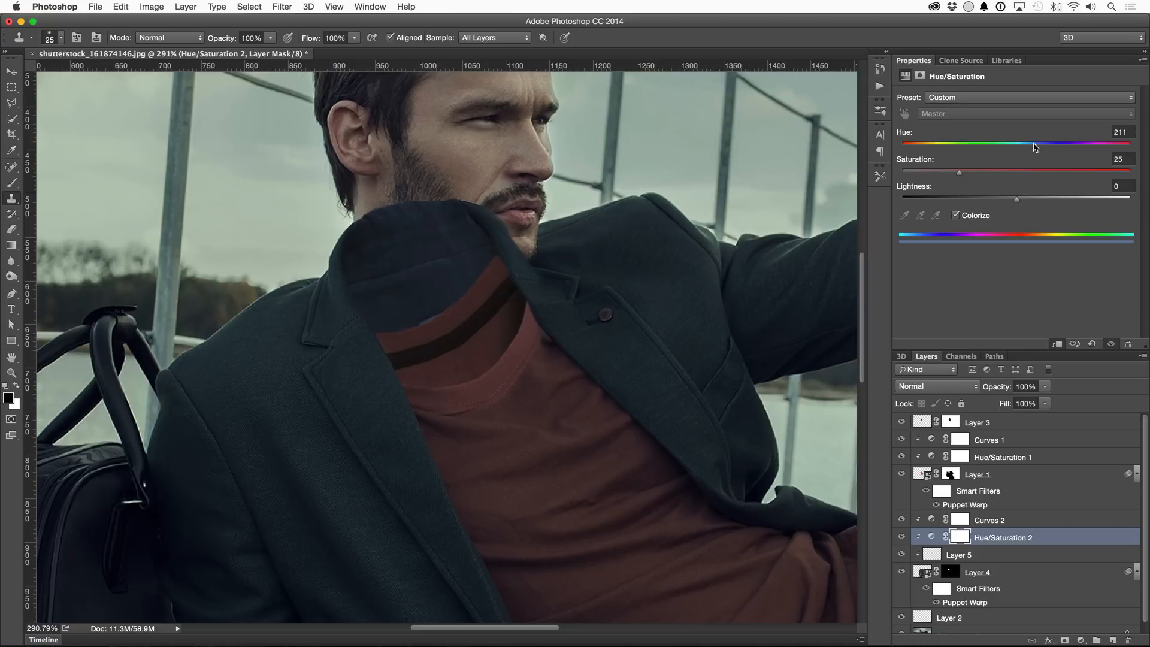
{"action": "left_click_drag", "start_coordinate": [1032, 145], "coordinate": [1032, 145]}
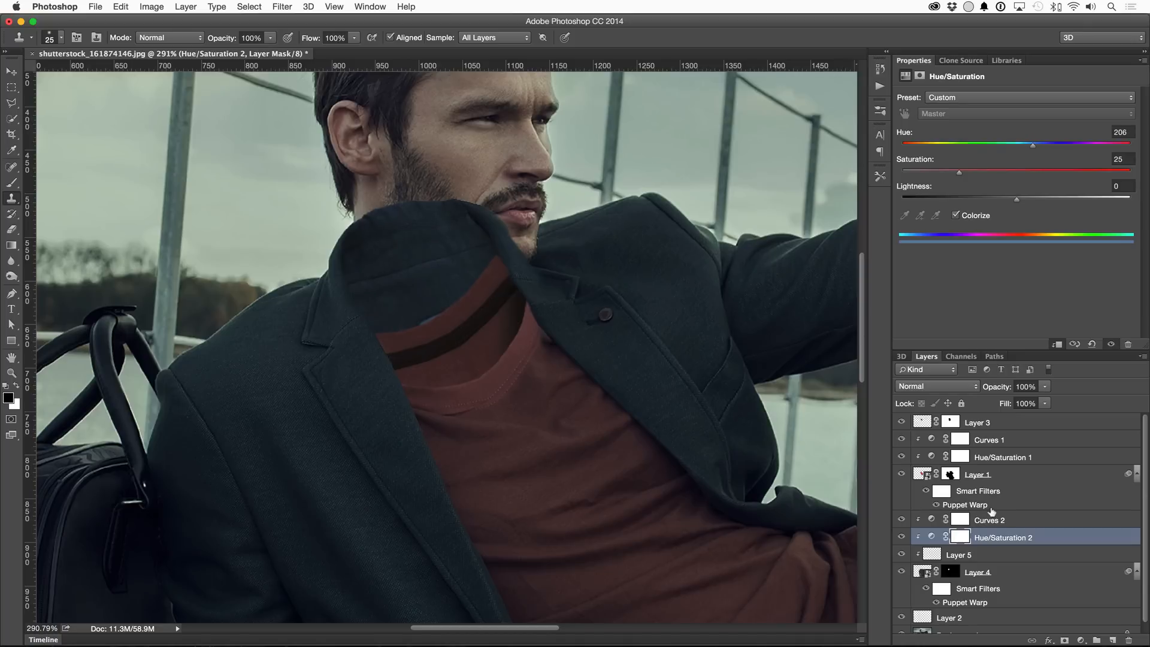
Pull the collar's Curves 2 adjustment down to darken it to match the coat.
{"action": "left_click", "coordinate": [989, 519]}
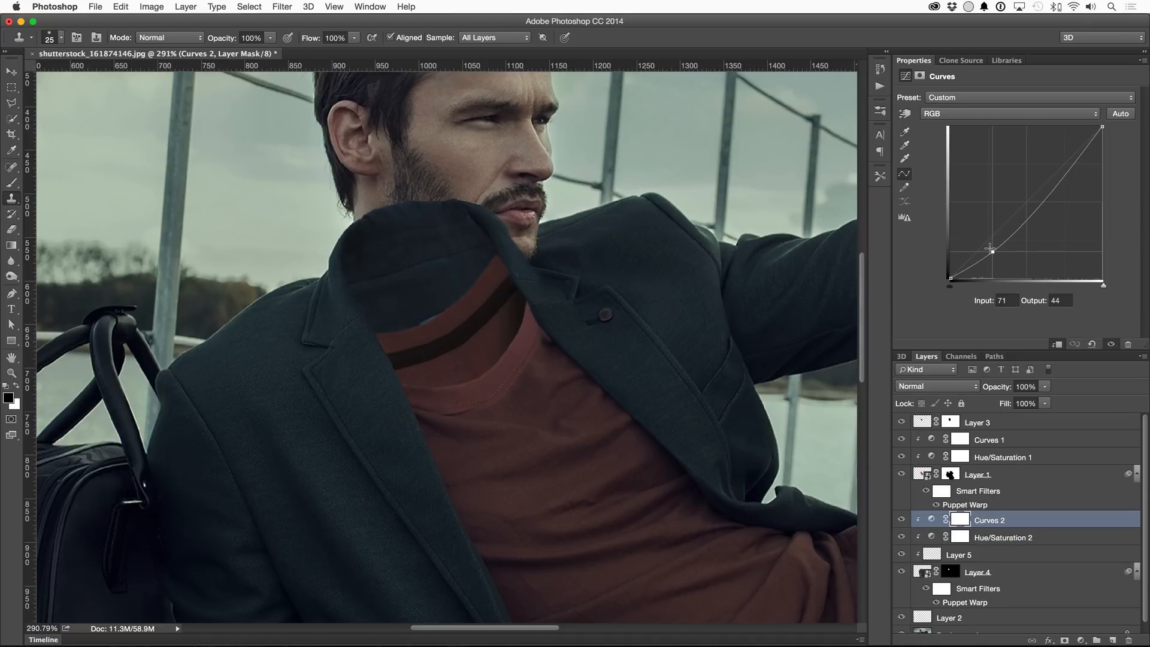
{"action": "left_click_drag", "start_coordinate": [990, 250], "coordinate": [990, 252]}
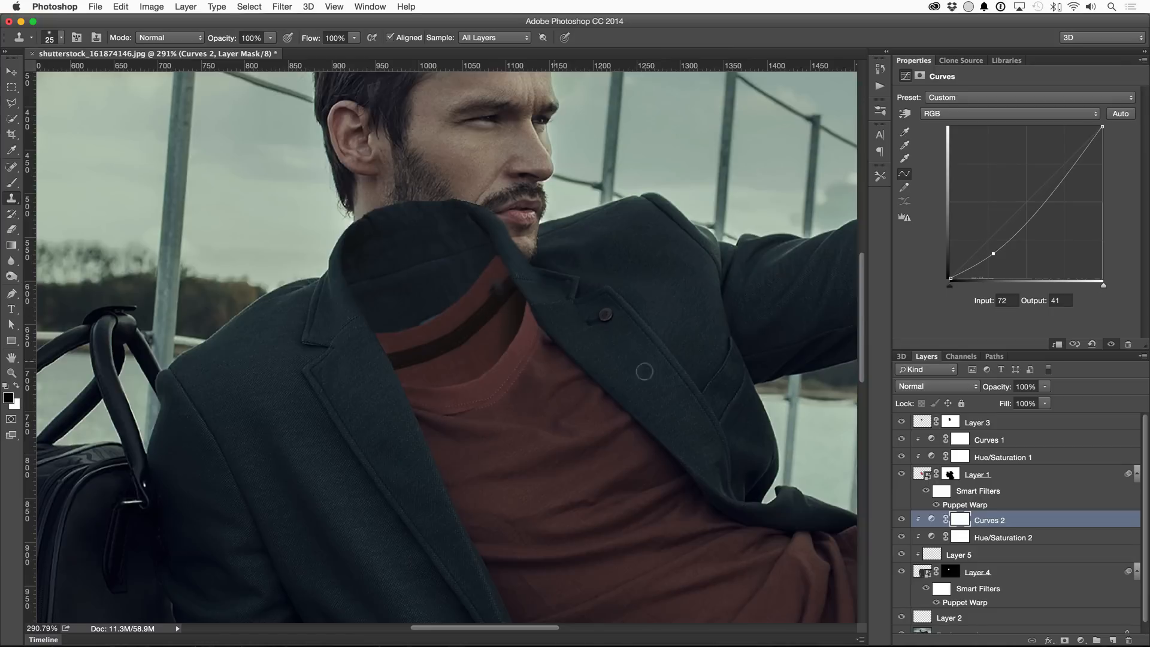
Add empty Layer 7 above the jacket layer and lower its opacity to 60%.
{"action": "left_click", "coordinate": [958, 554]}
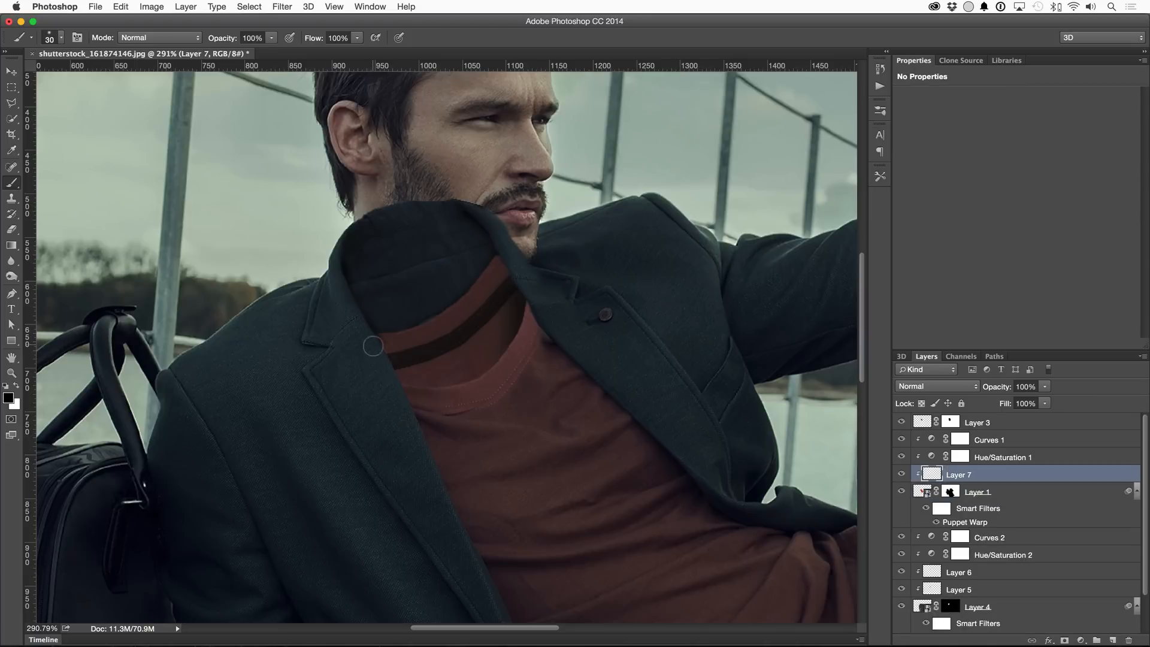
{"action": "left_click", "coordinate": [1025, 386]}
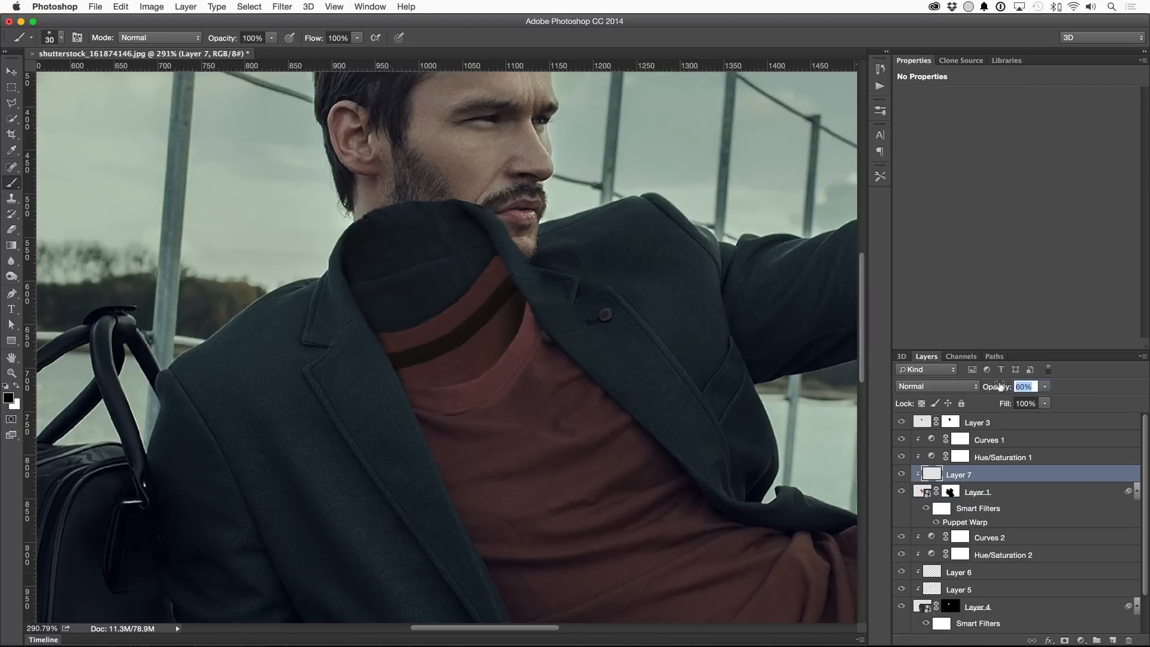